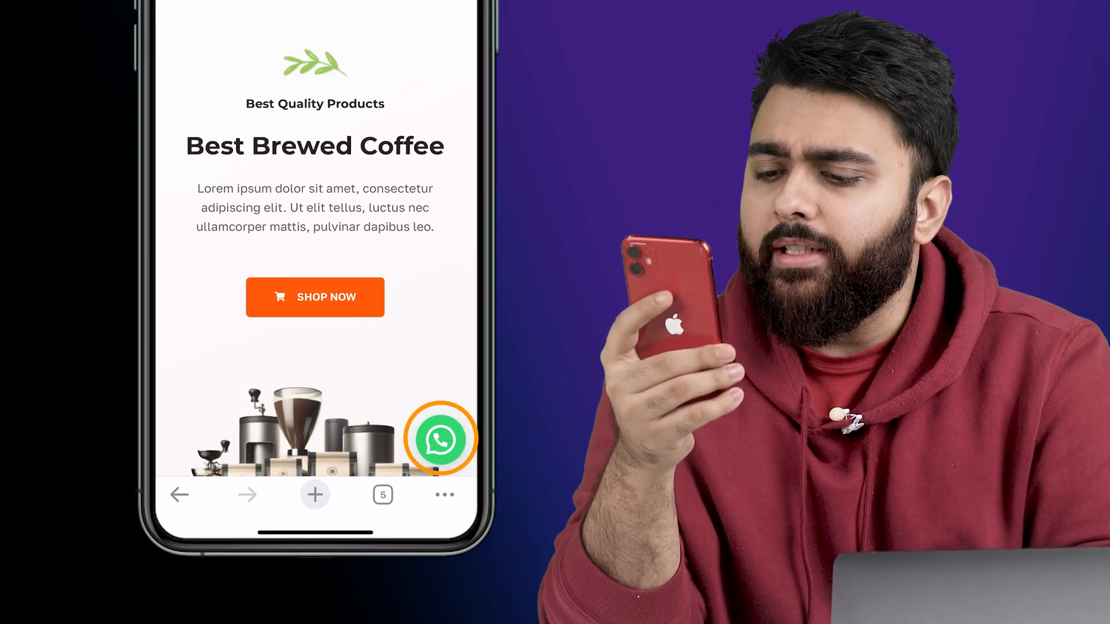
Try the site's WhatsApp floating button, leading to the WhatsApp Business App Store listing
click(440, 440)
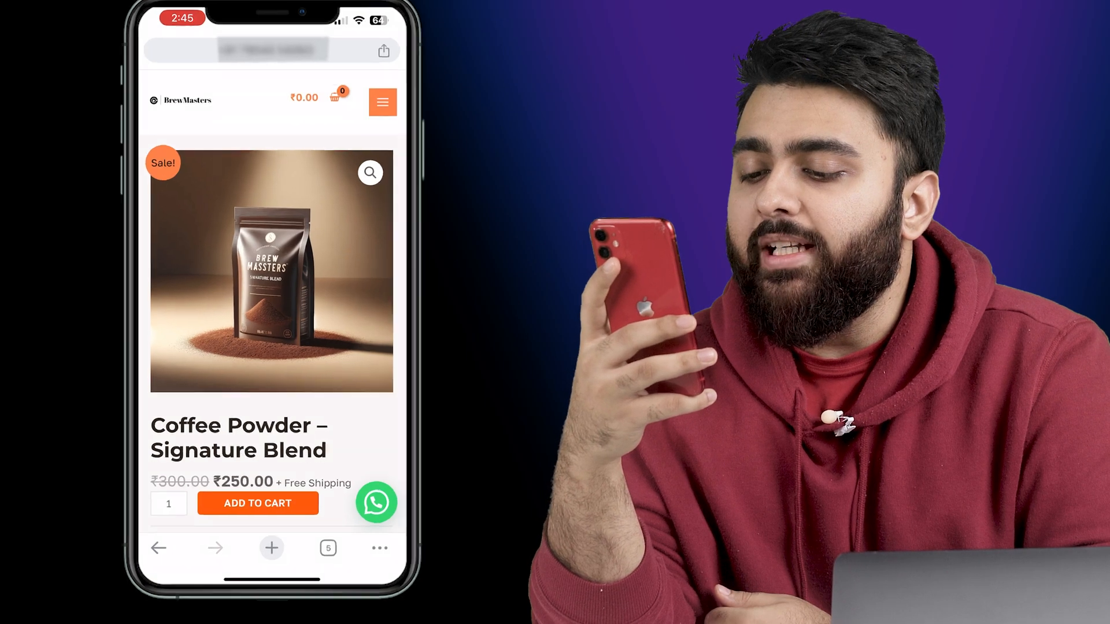
click(376, 502)
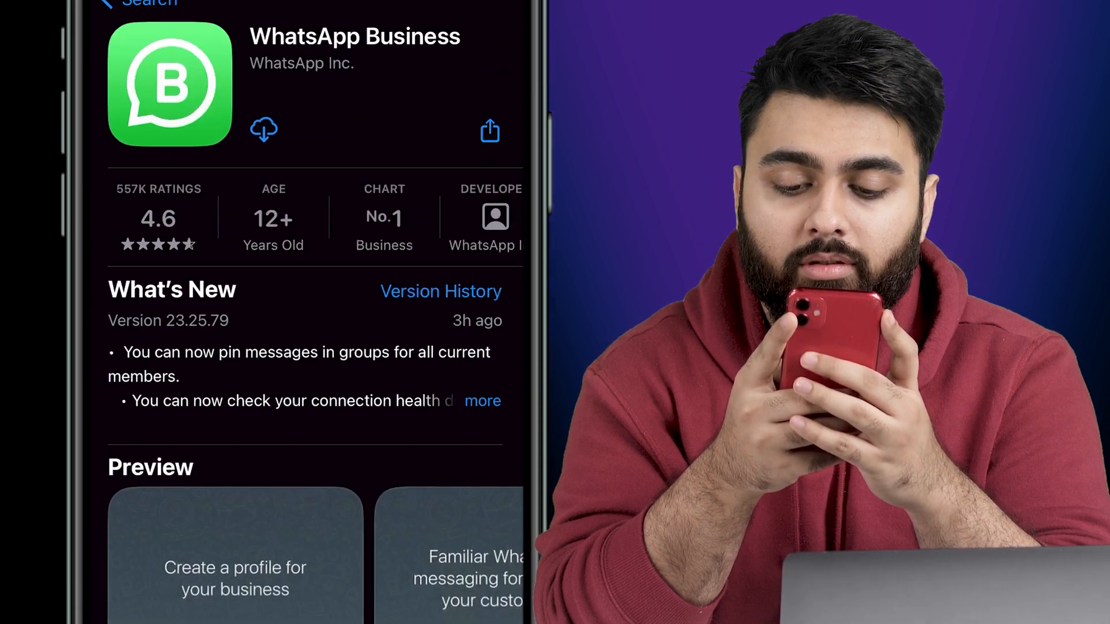
Download WhatsApp Business and launch it to its welcome screen
click(263, 129)
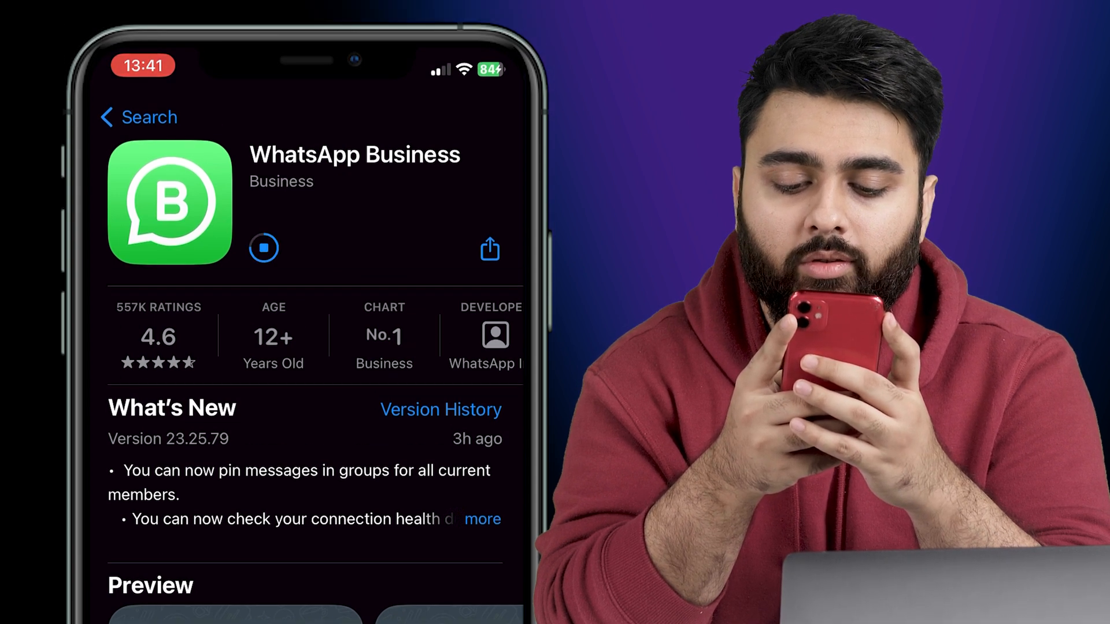
click(286, 248)
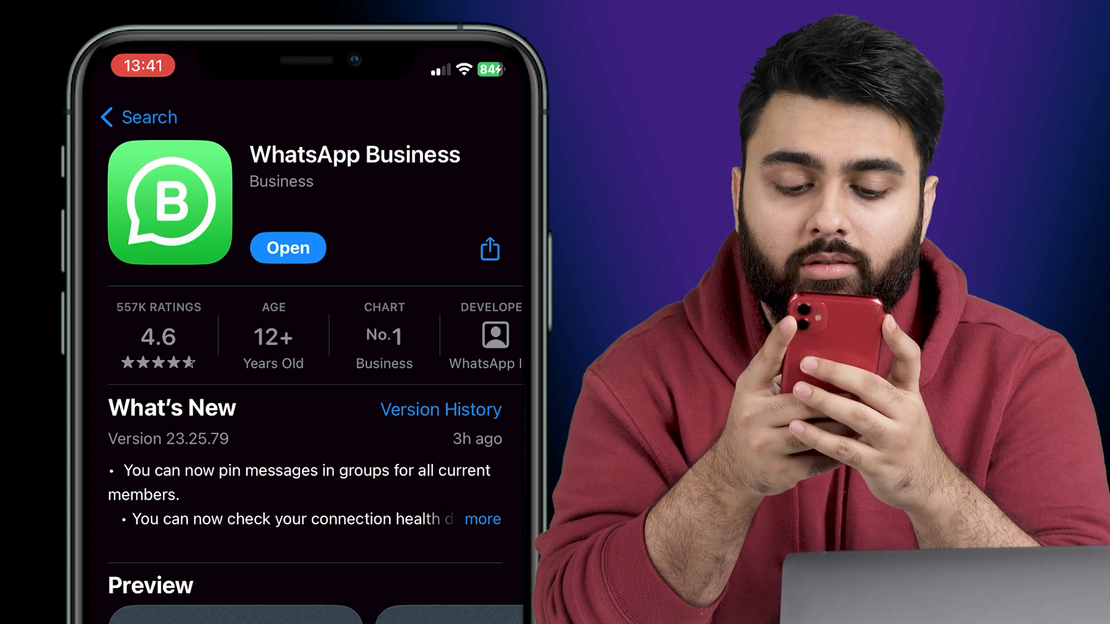
click(288, 247)
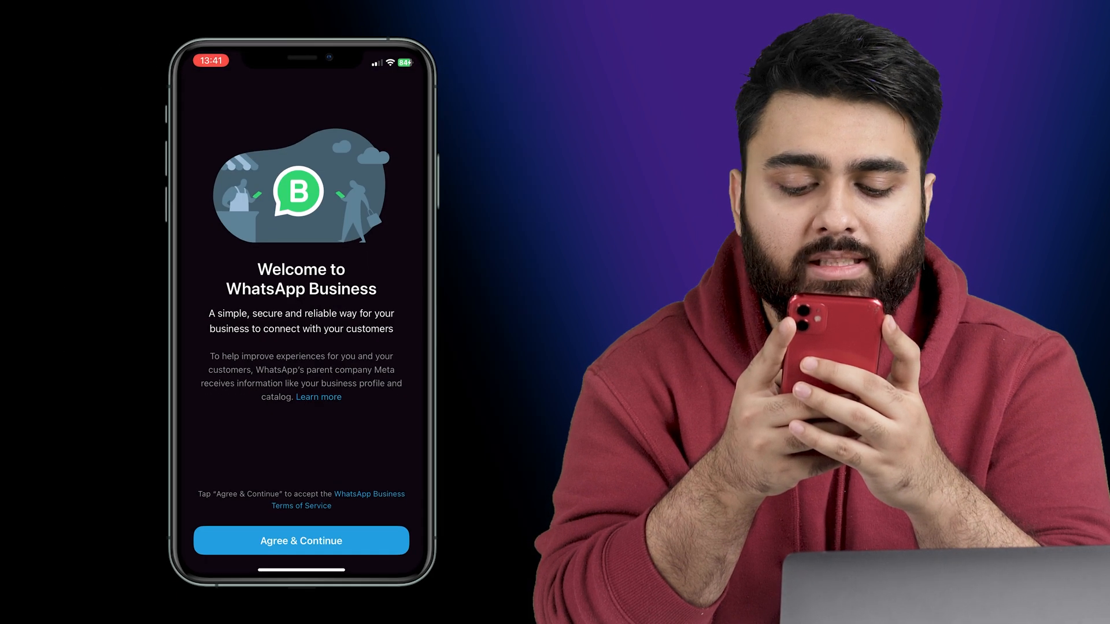
Accept the terms and register a different phone number, confirming the move to WhatsApp Business
click(301, 540)
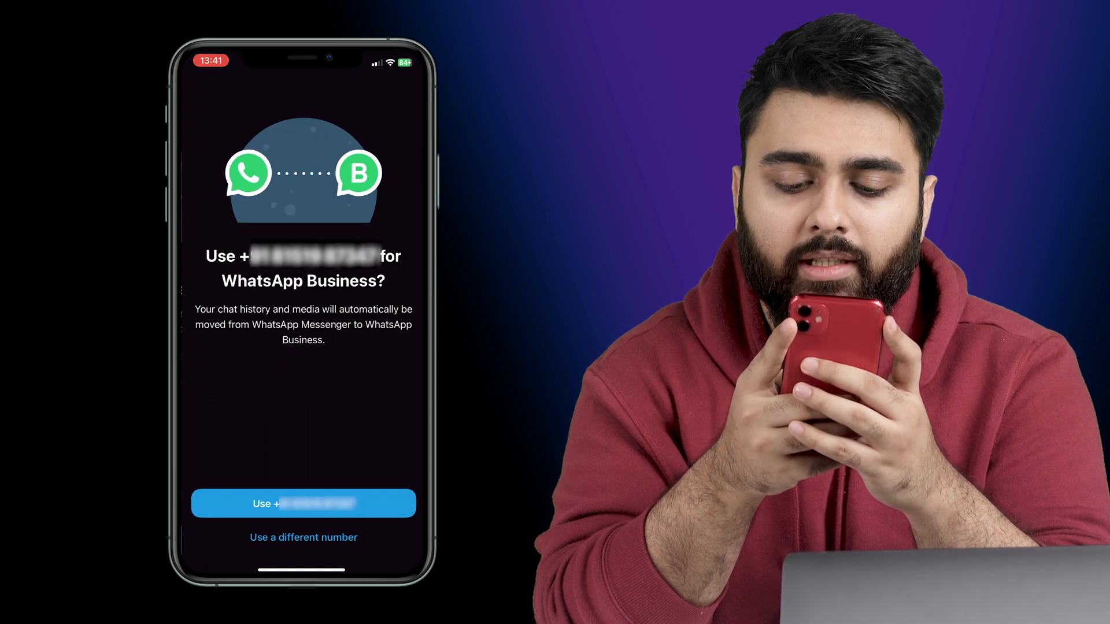
click(303, 538)
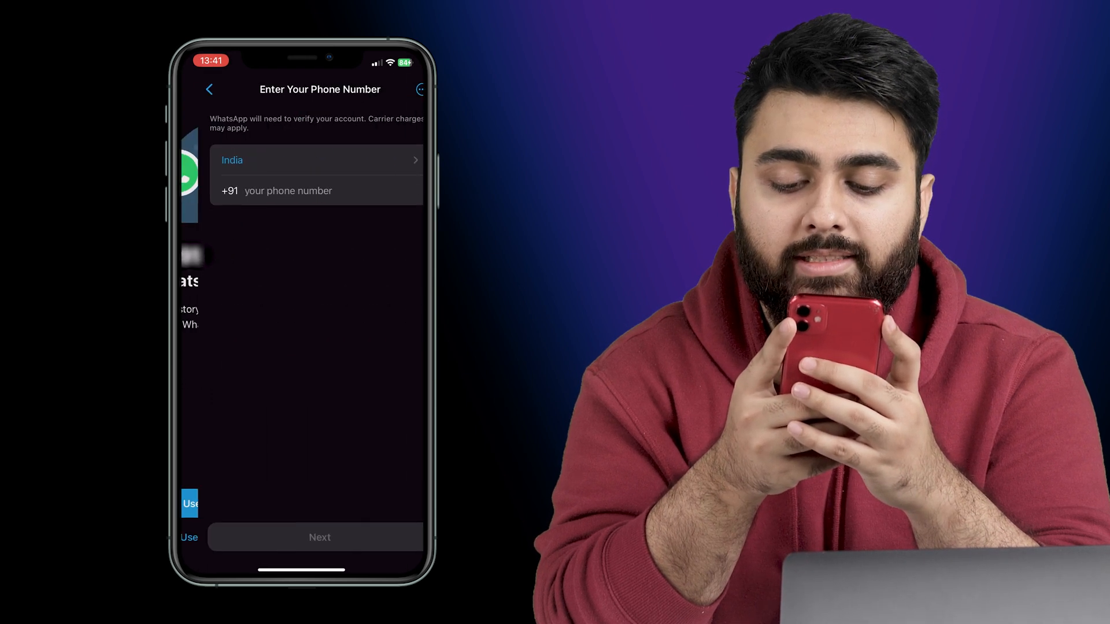
click(311, 191)
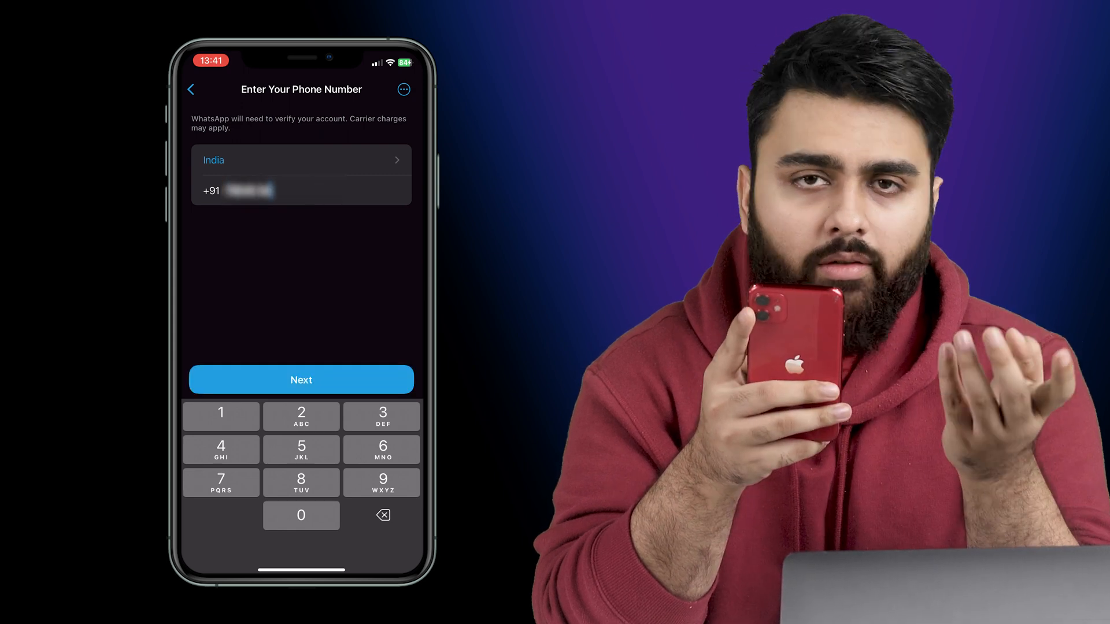
click(300, 379)
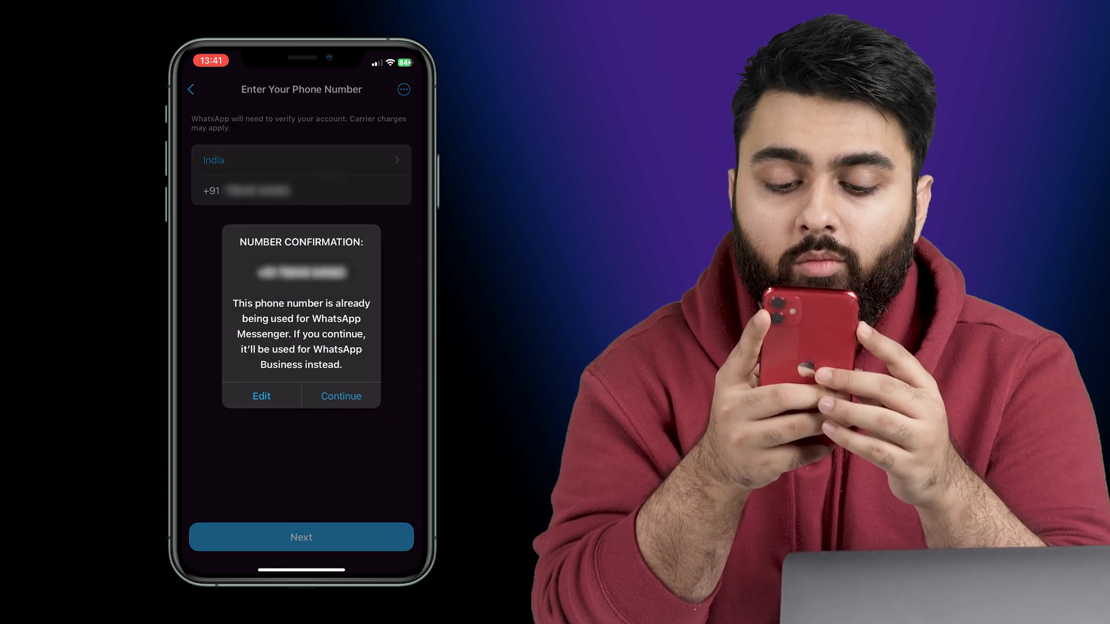
click(340, 395)
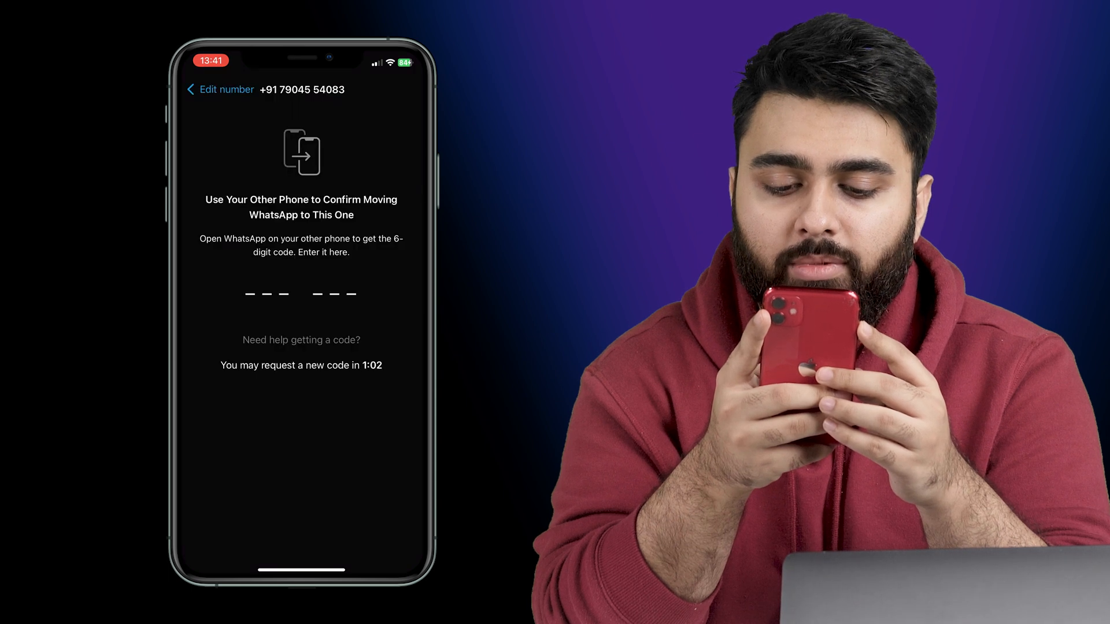
Verify the number and finish the Brewmasters business profile in Shopping & retail
text(41)
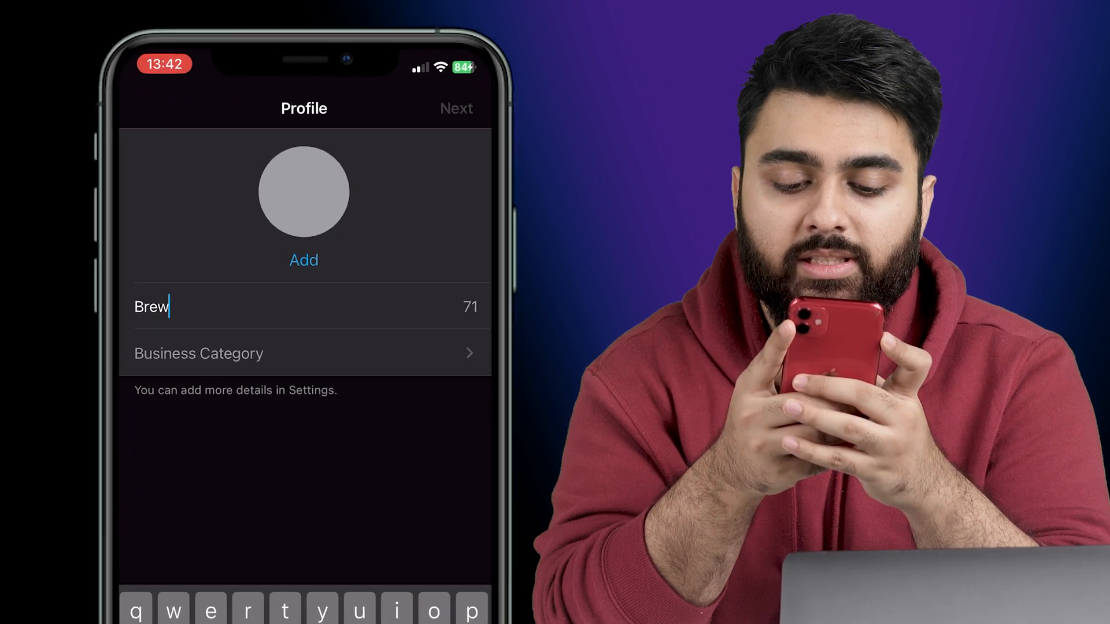
text(masters)
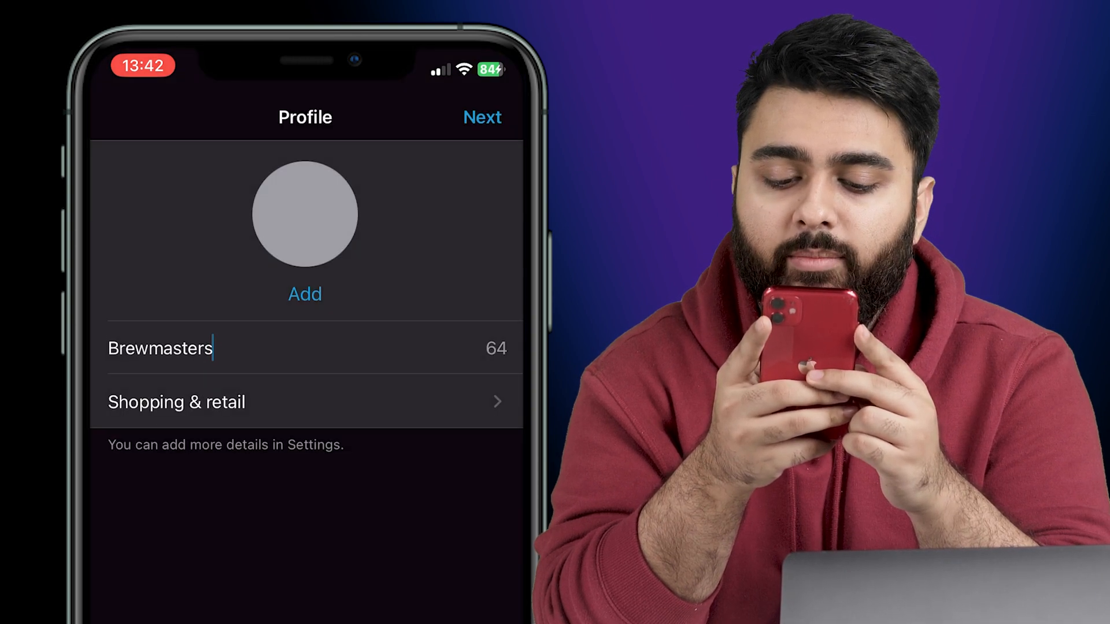
click(482, 117)
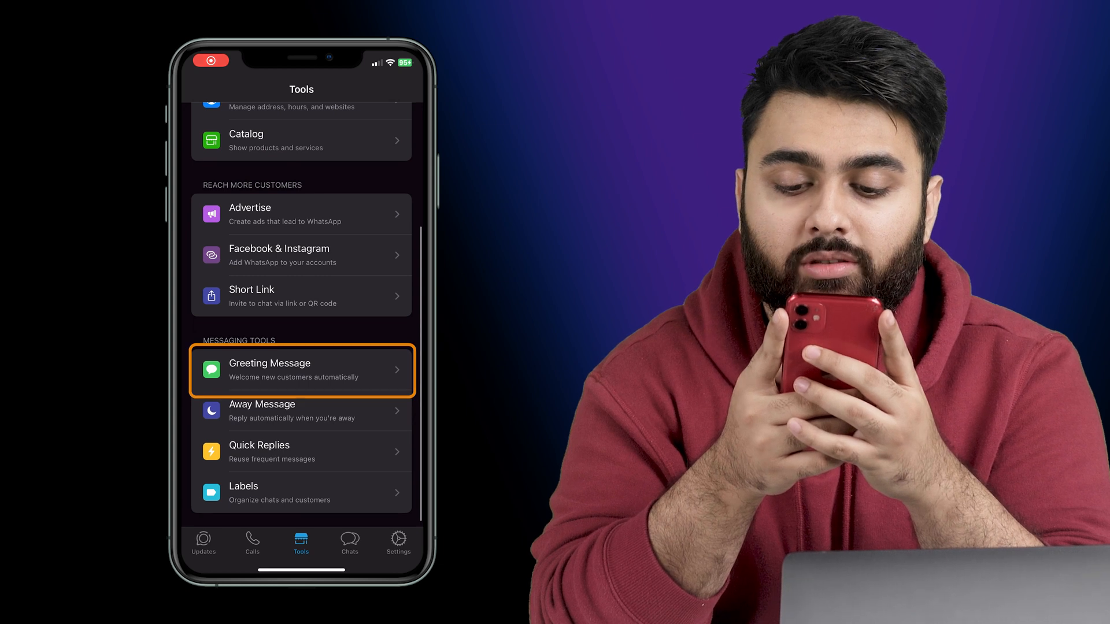
Rewrite the greeting message to 'Hi, How can I help you?' and save it
click(301, 370)
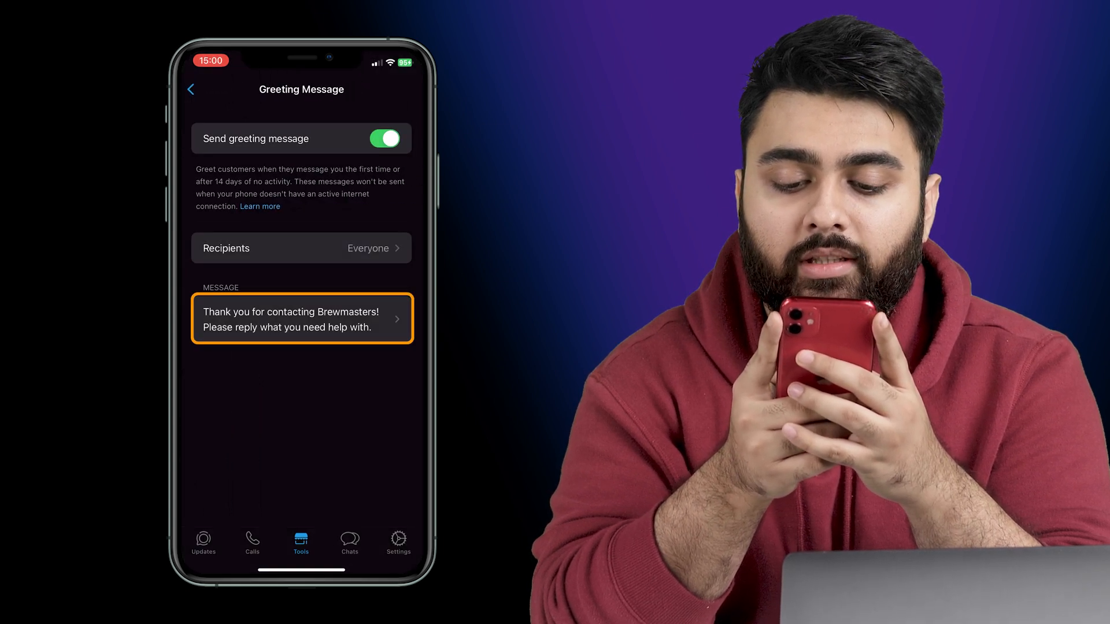
click(301, 318)
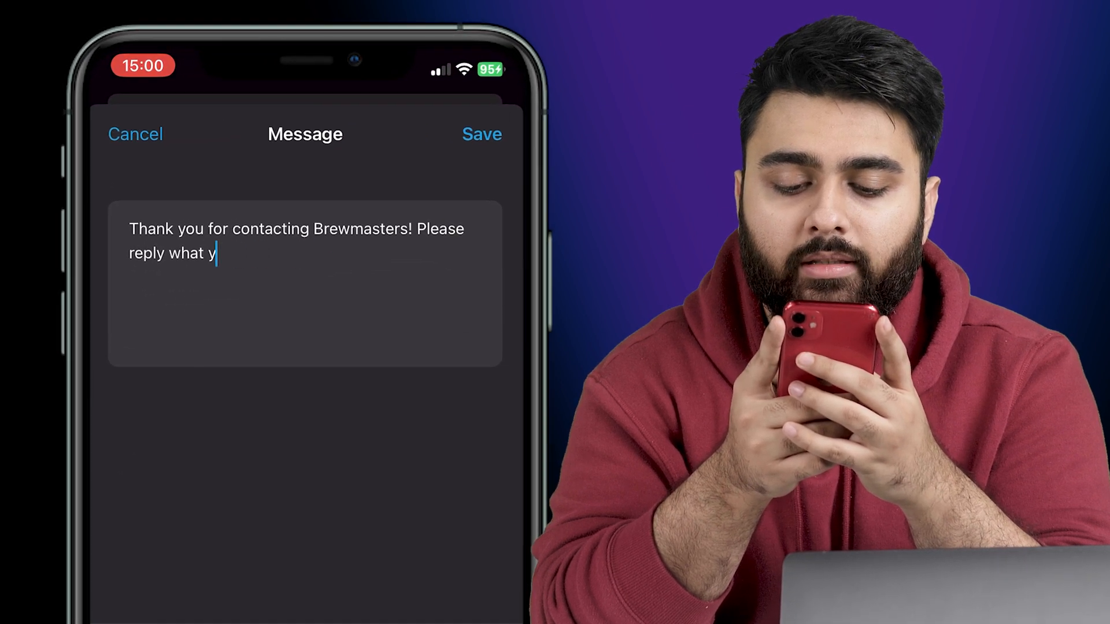
text(Hi, How can I help you?)
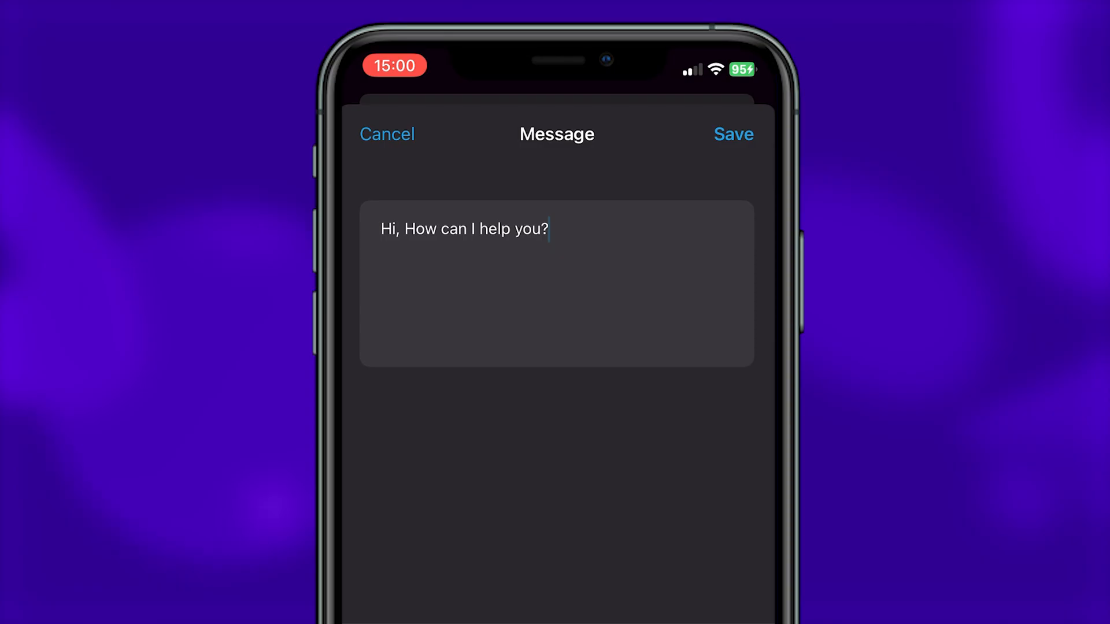
click(733, 134)
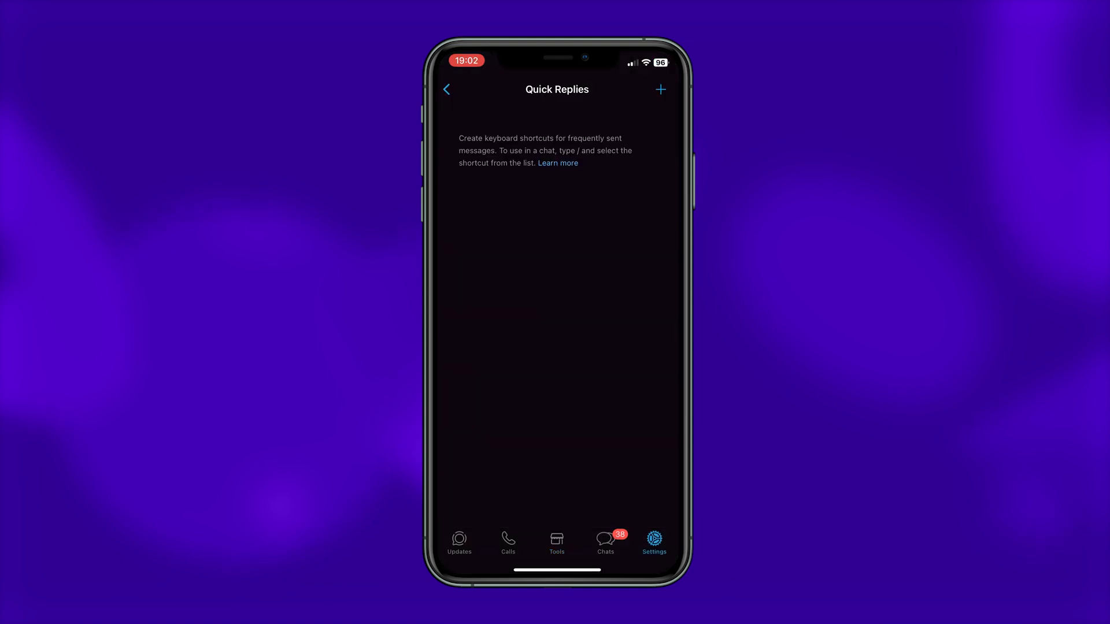
Create a new 'thanks' quick reply with its thank-you message
click(660, 89)
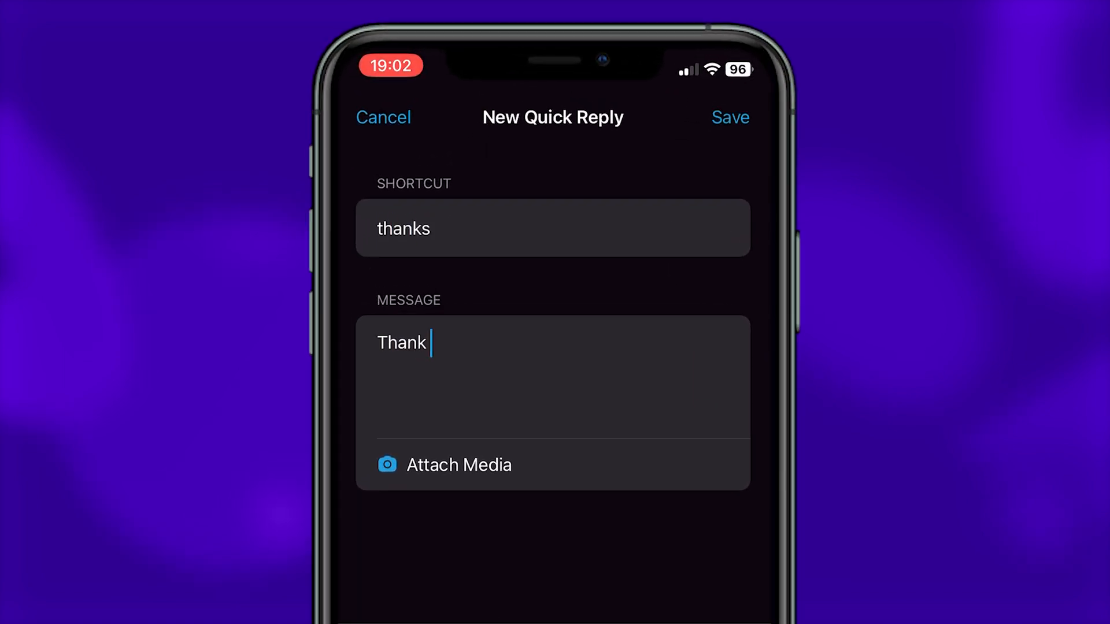
click(730, 118)
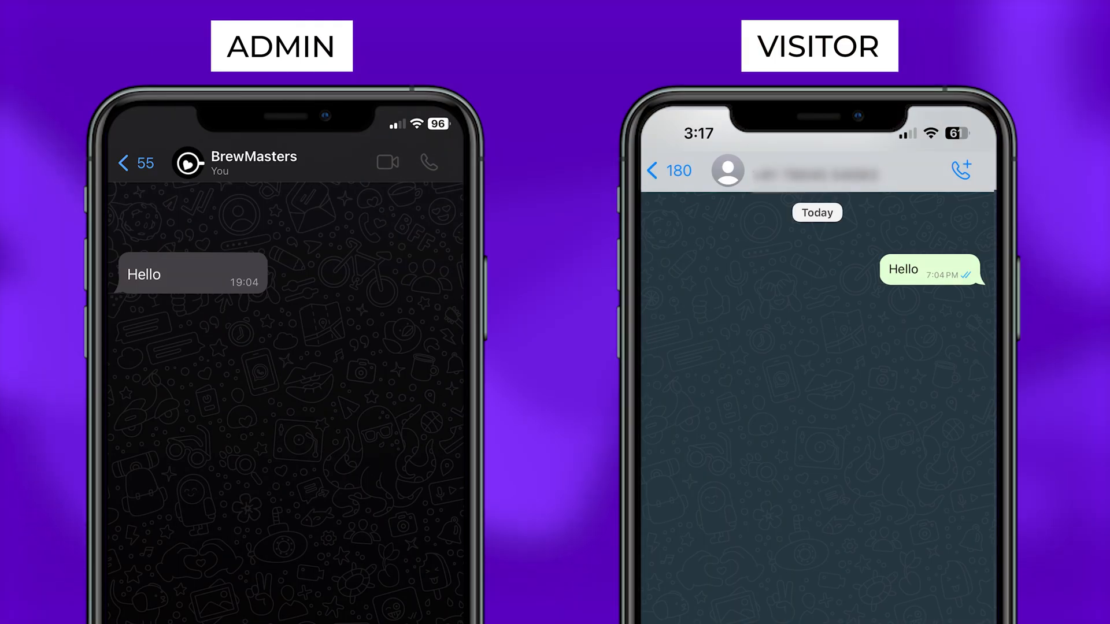
Answer the visitor's Hello by inserting the thanks quick reply via /t and sending it
click(262, 558)
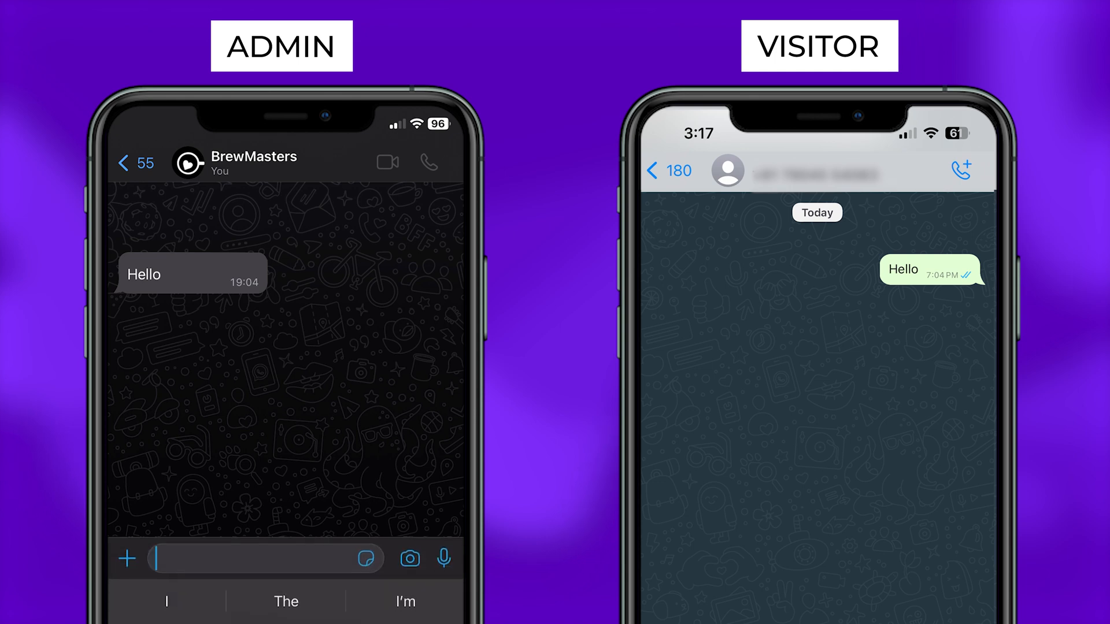
text(t)
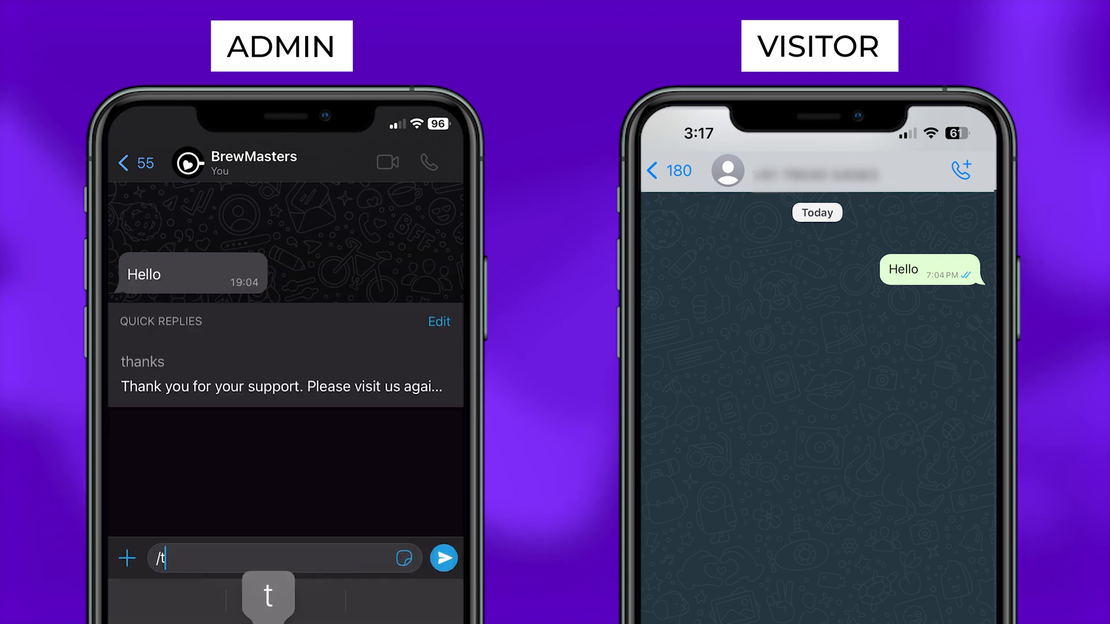
click(280, 375)
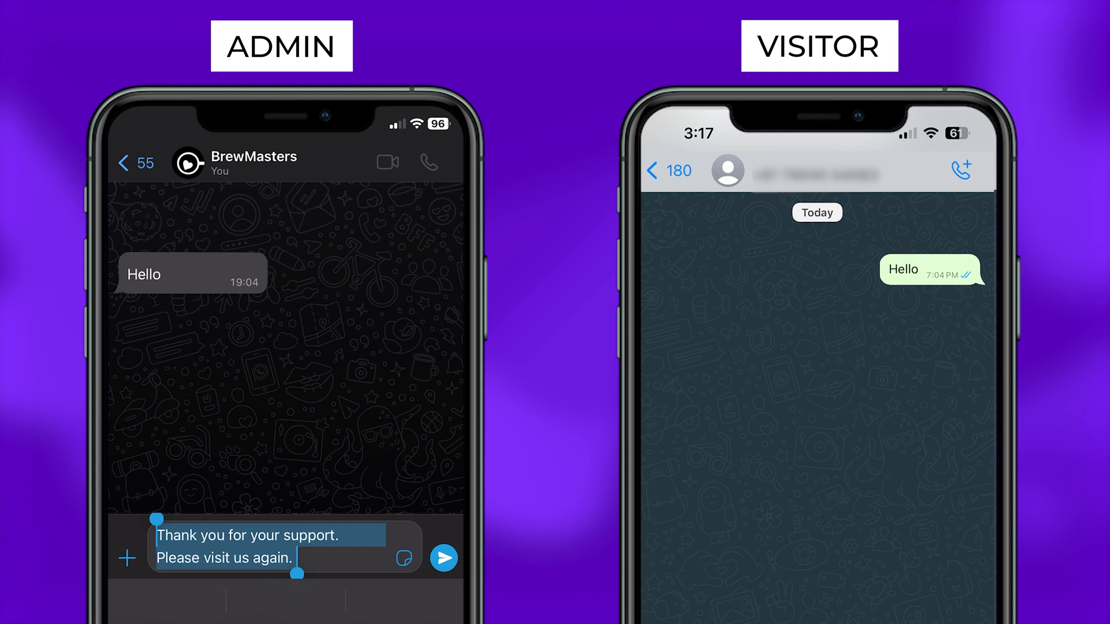
click(444, 559)
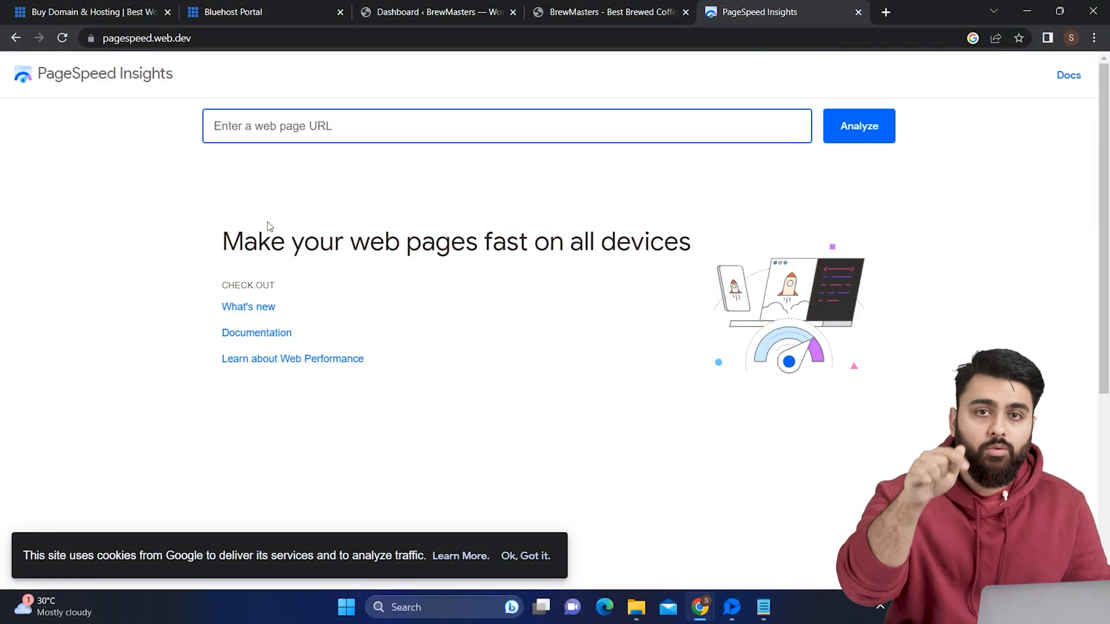
Focus the URL field on pagespeed.web.dev to test a page's load speed
click(858, 126)
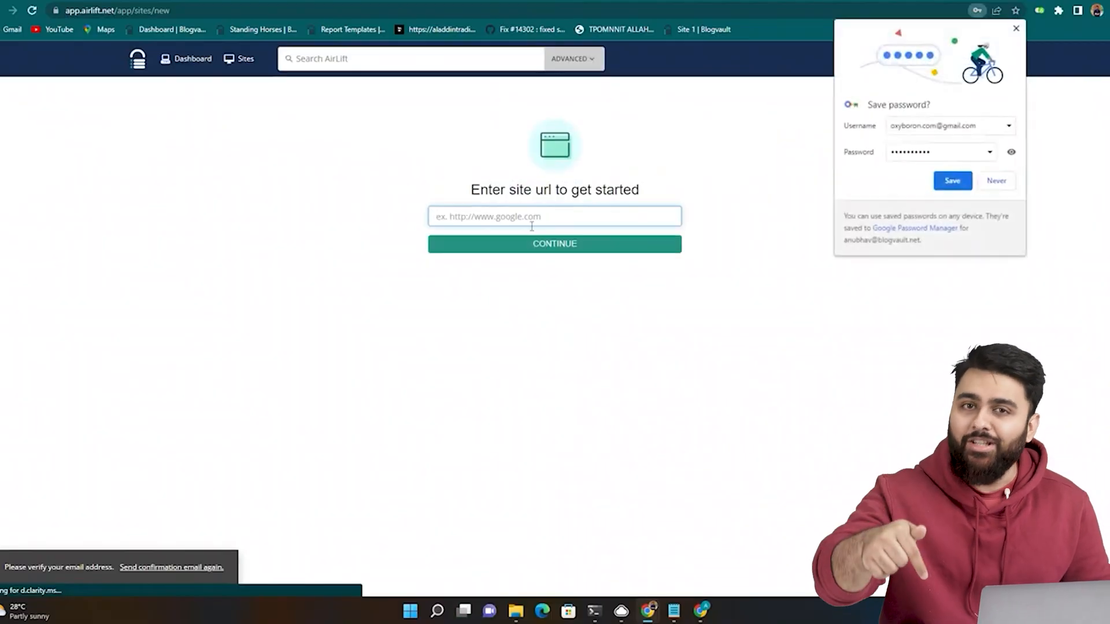
Submit the site URL to AirLift and initiate the sync of the connected site
click(554, 244)
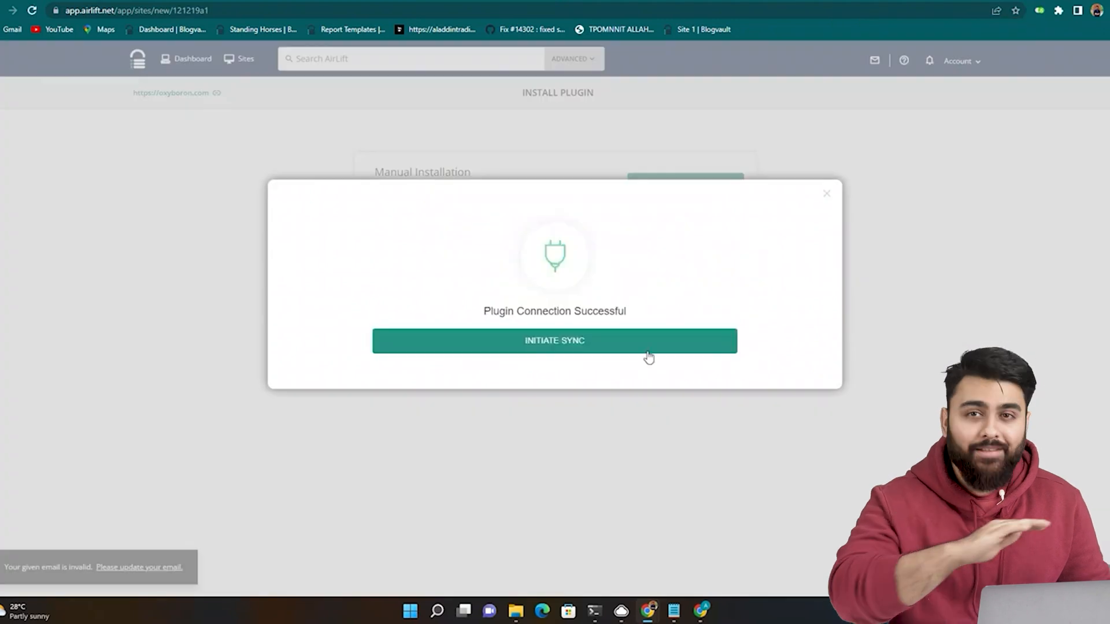
click(553, 339)
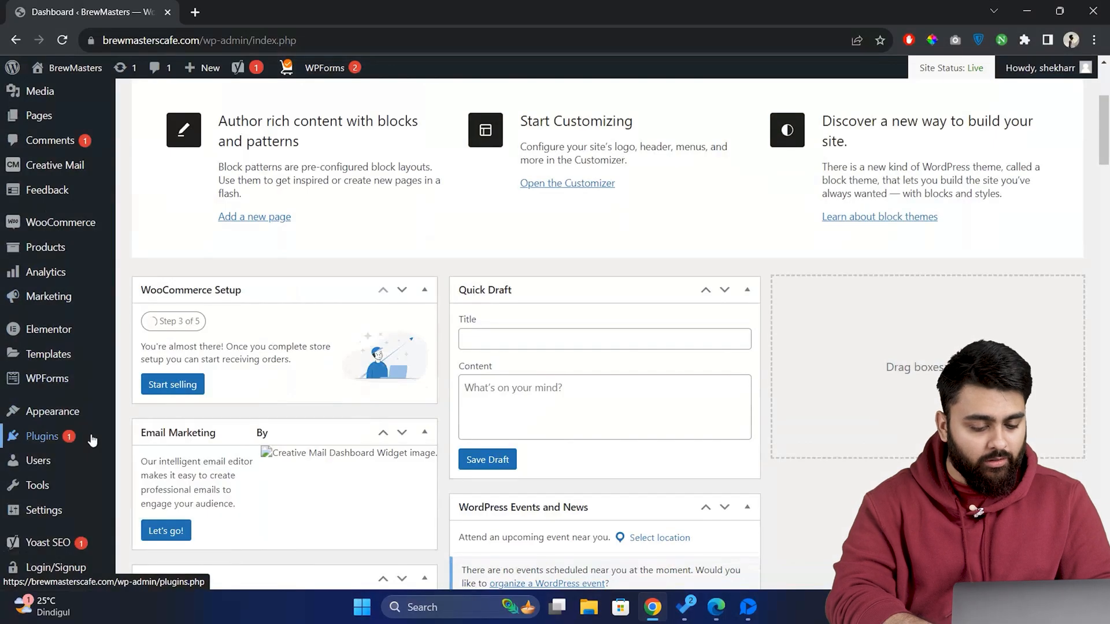
mouse_move(42, 436)
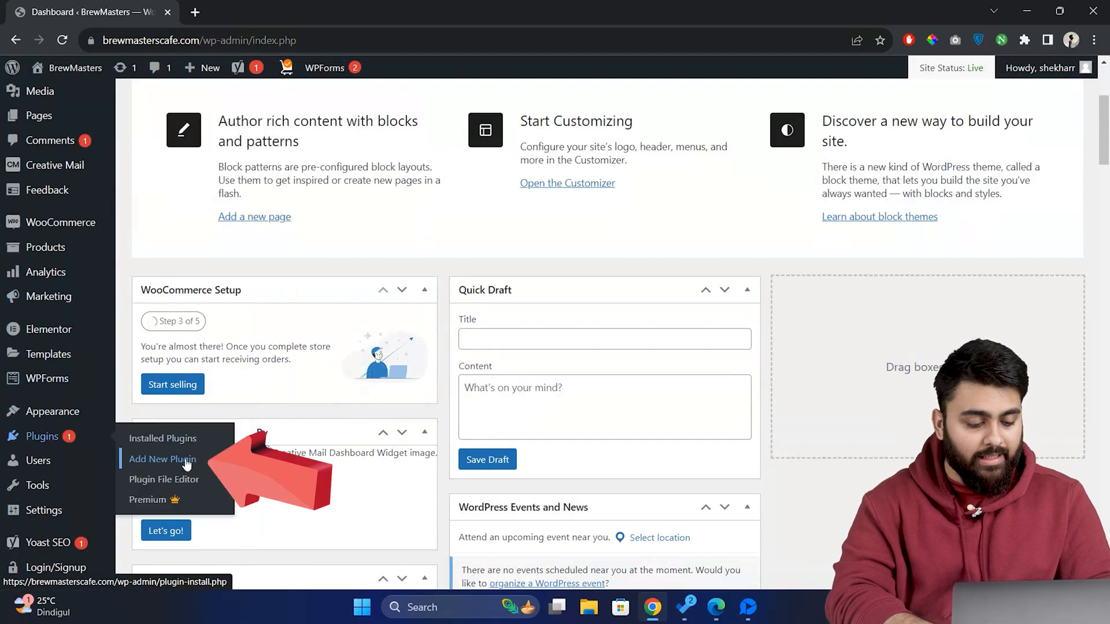
Search for 'joinchat', install and activate the plugin, reaching its settings page
click(162, 459)
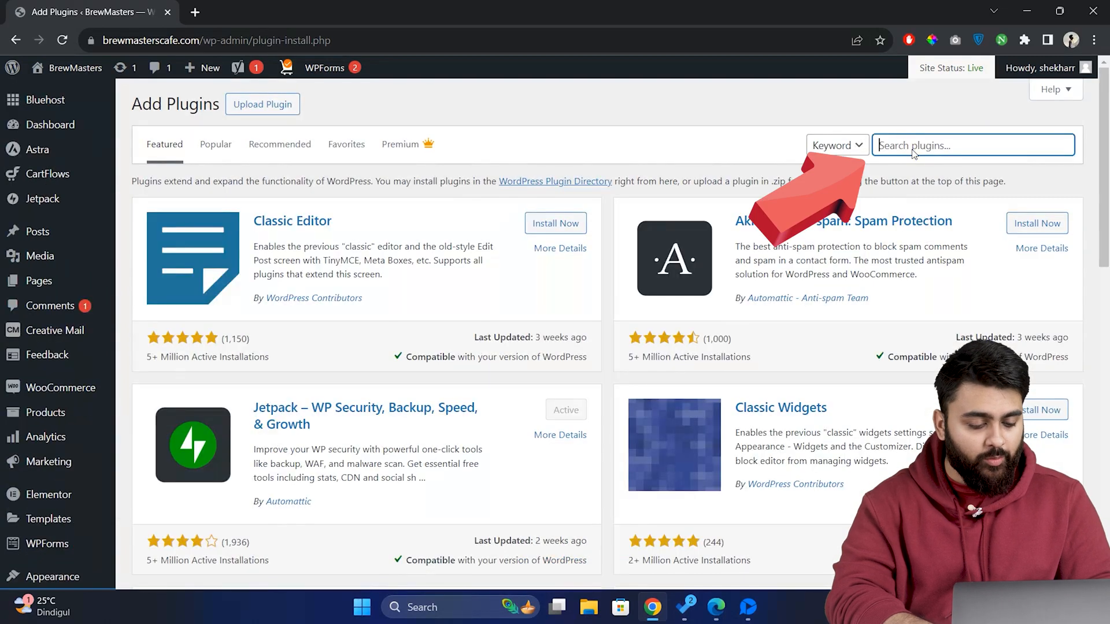
text(joinchat)
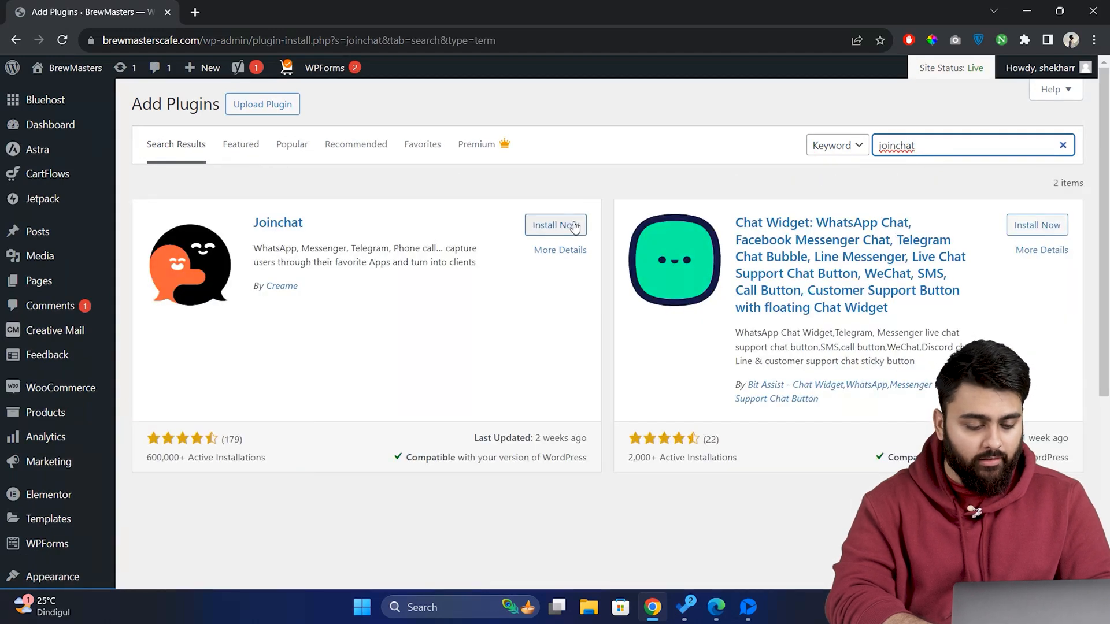
click(555, 226)
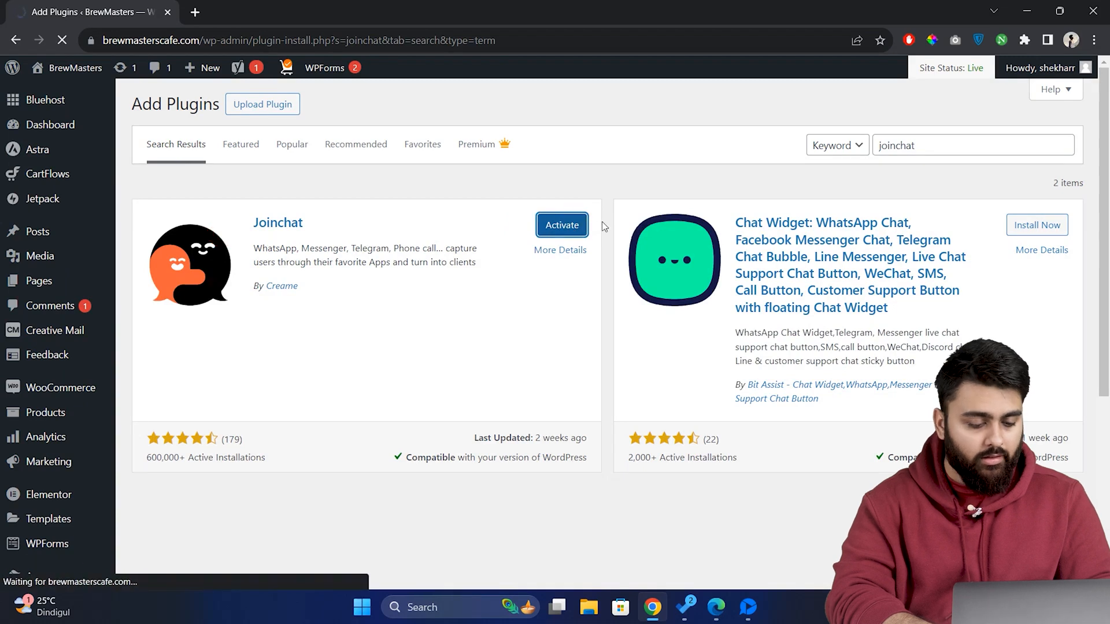
click(562, 225)
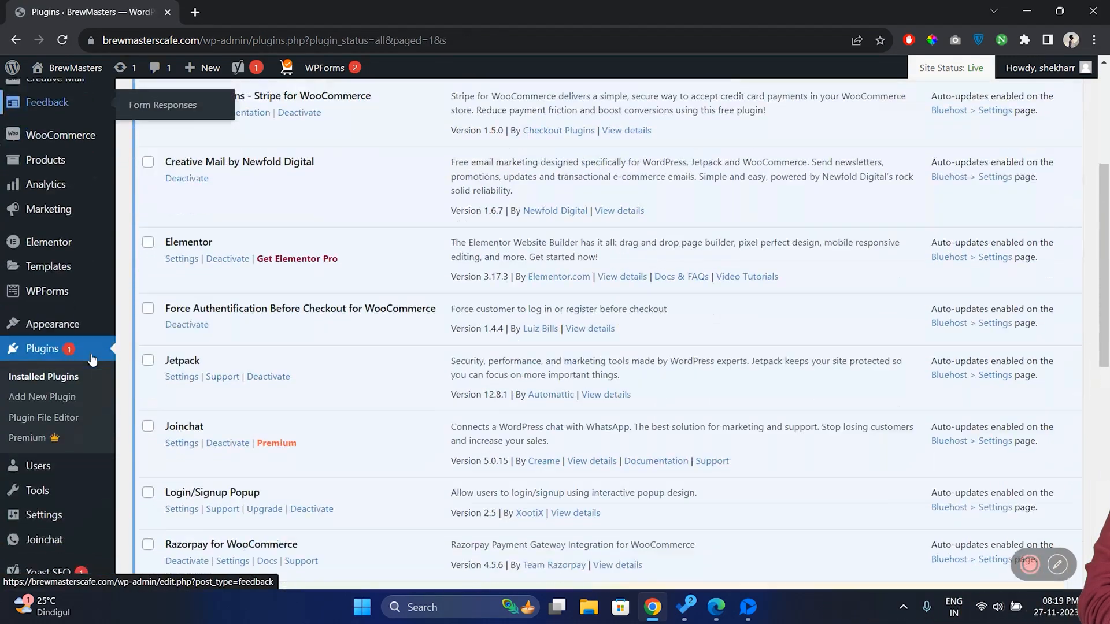
click(182, 443)
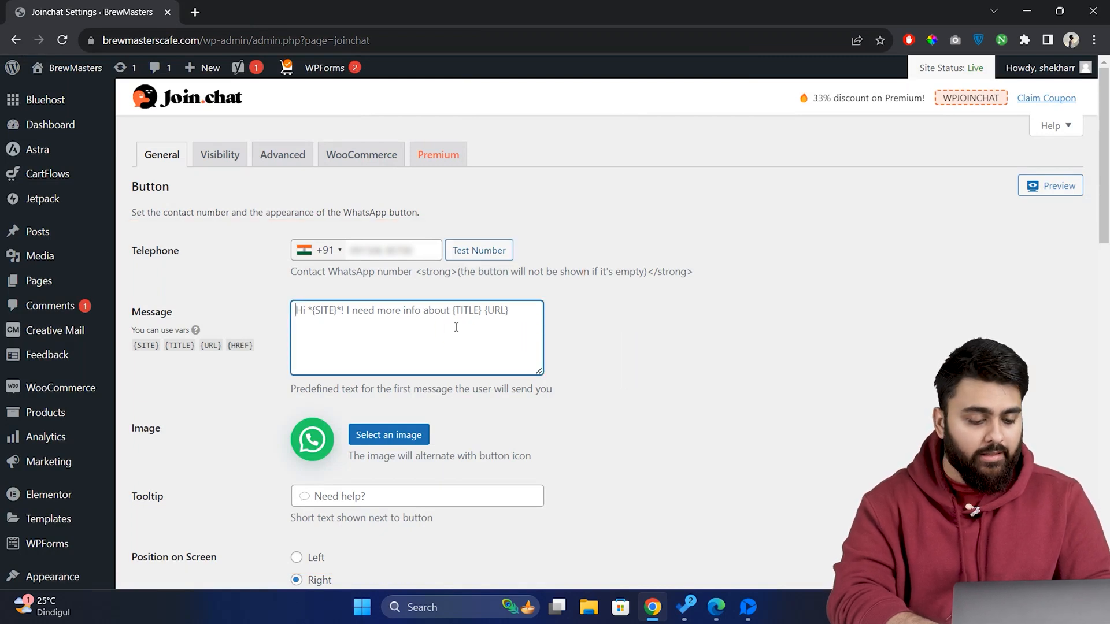
Set the Joinchat message to 'Hi there, How can I help you today?' and review the button image option
text(Hi there,)
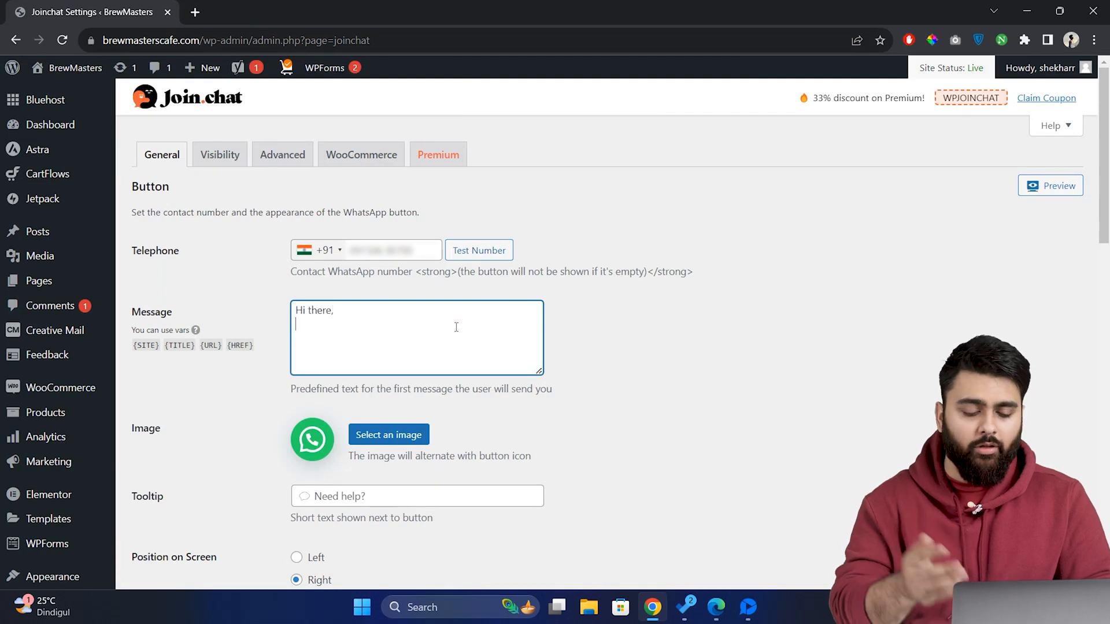
text(How can I help you today?)
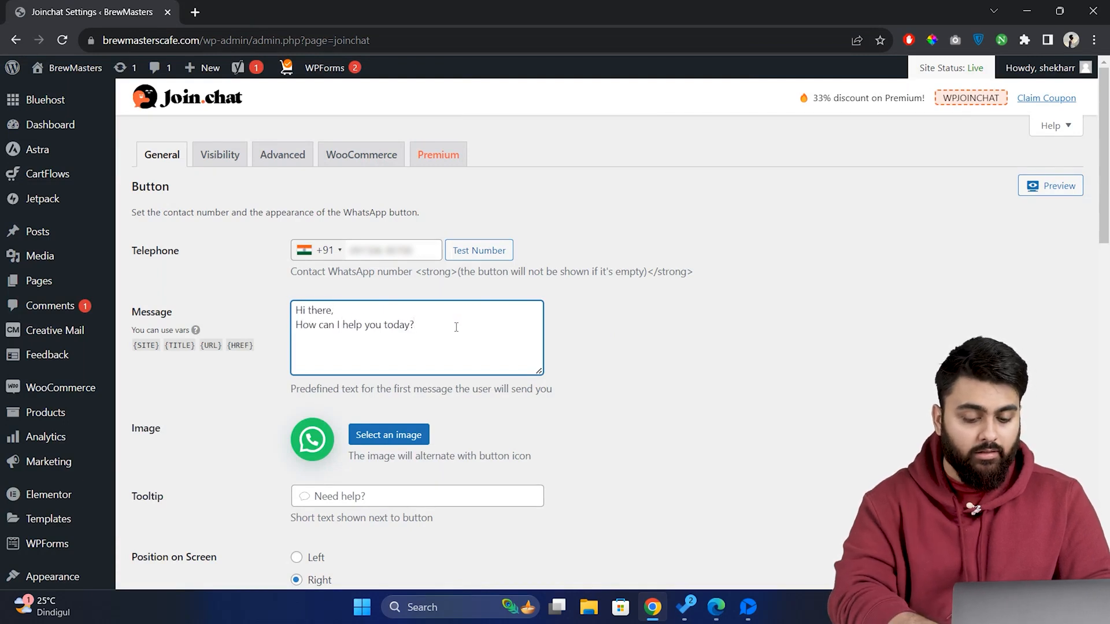
click(389, 434)
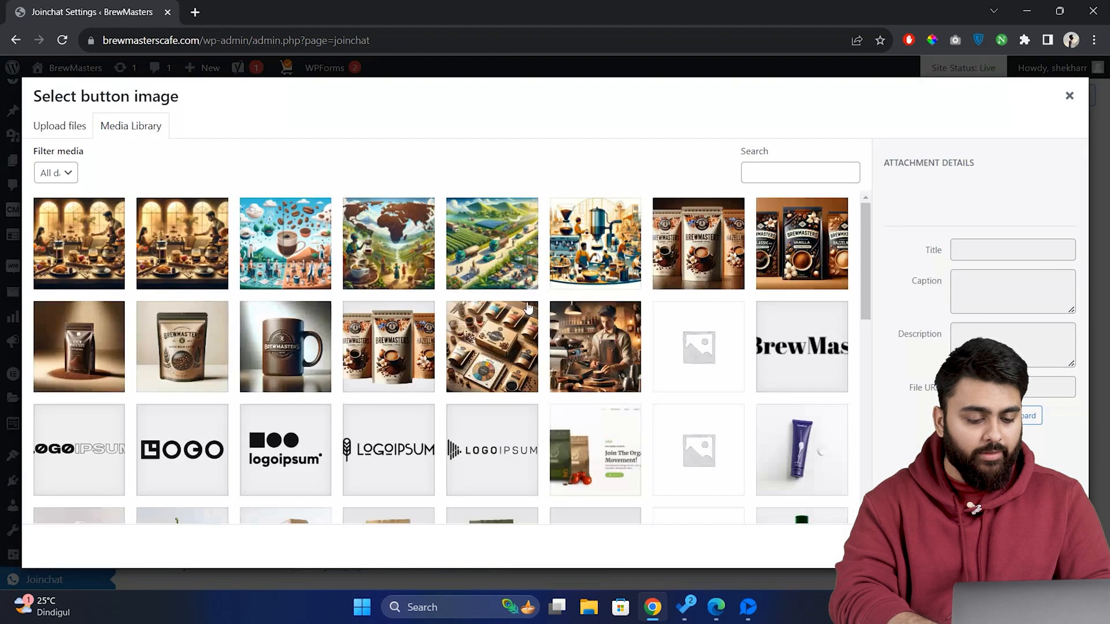
scroll(down, 3)
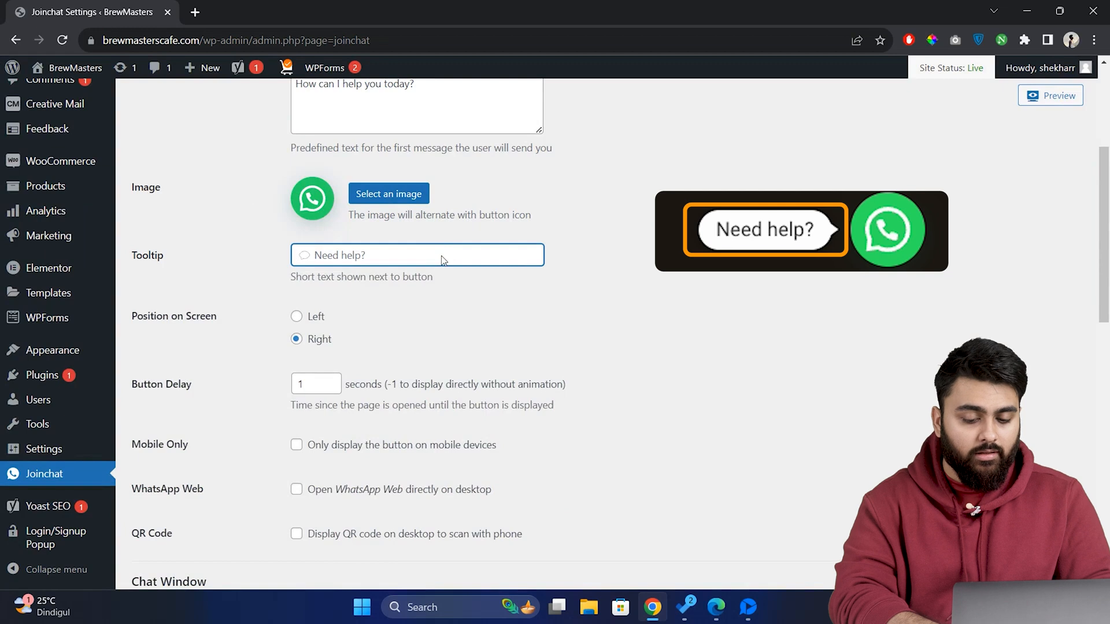
Set the tooltip to 'Need help?' and the button delay to 3 seconds
text(Need)
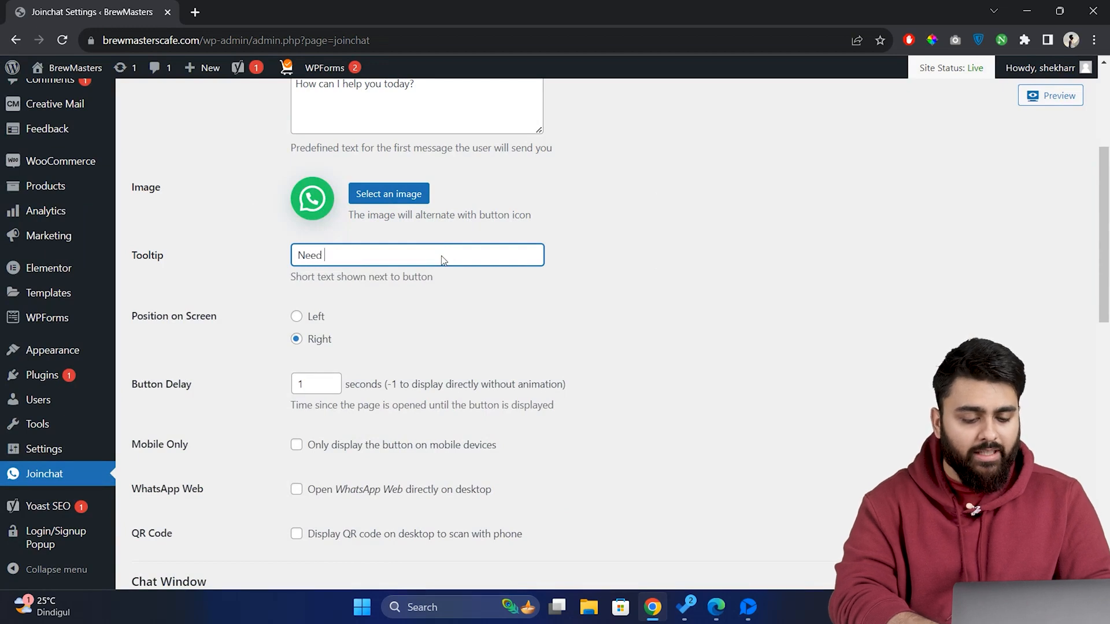
text(help?)
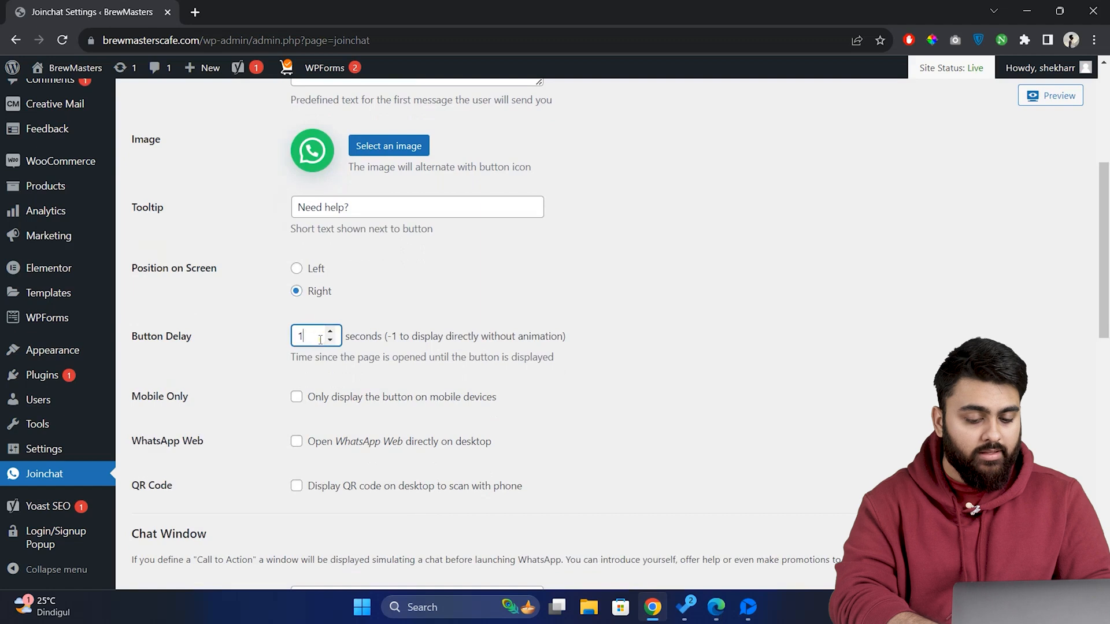
text(3)
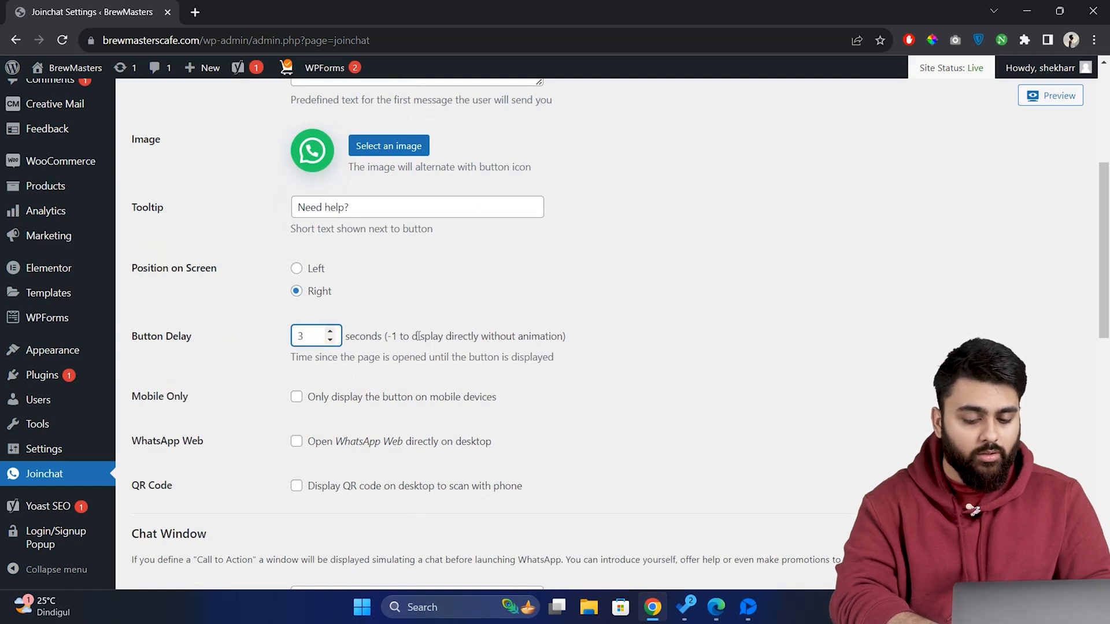
scroll(down, 3)
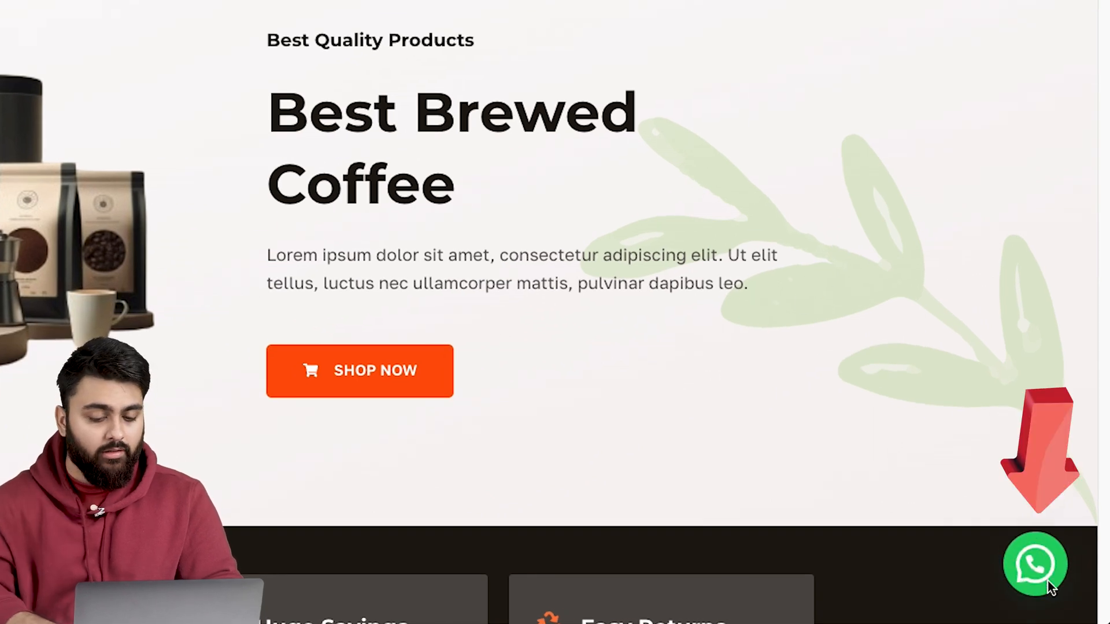
mouse_move(1034, 564)
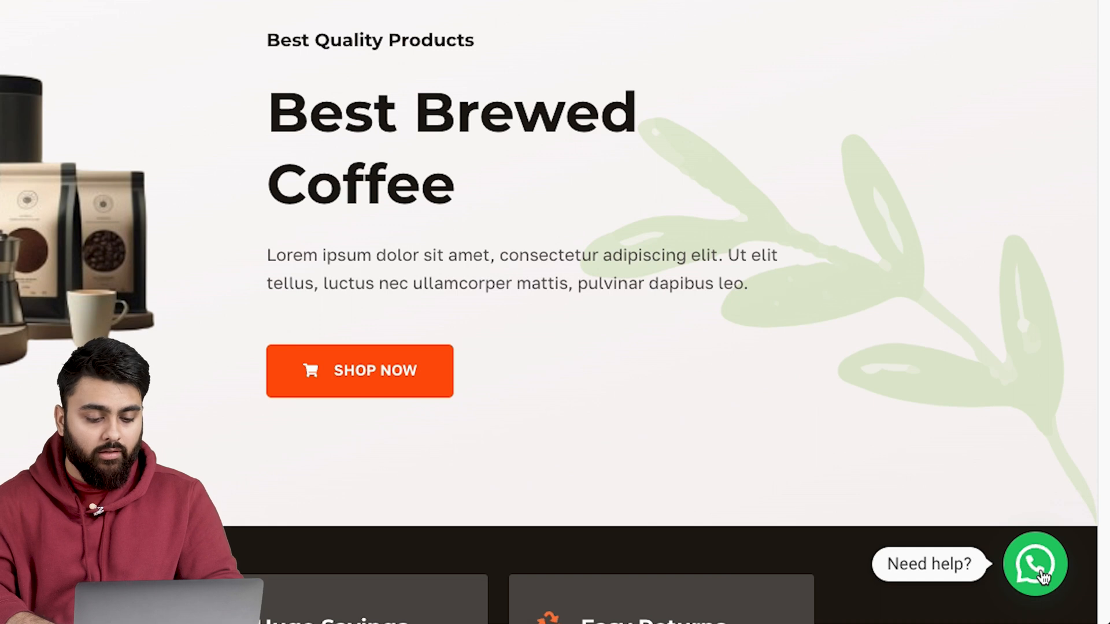
Start a chat from the live site's WhatsApp button and cancel the Open WhatsApp prompt
click(1034, 564)
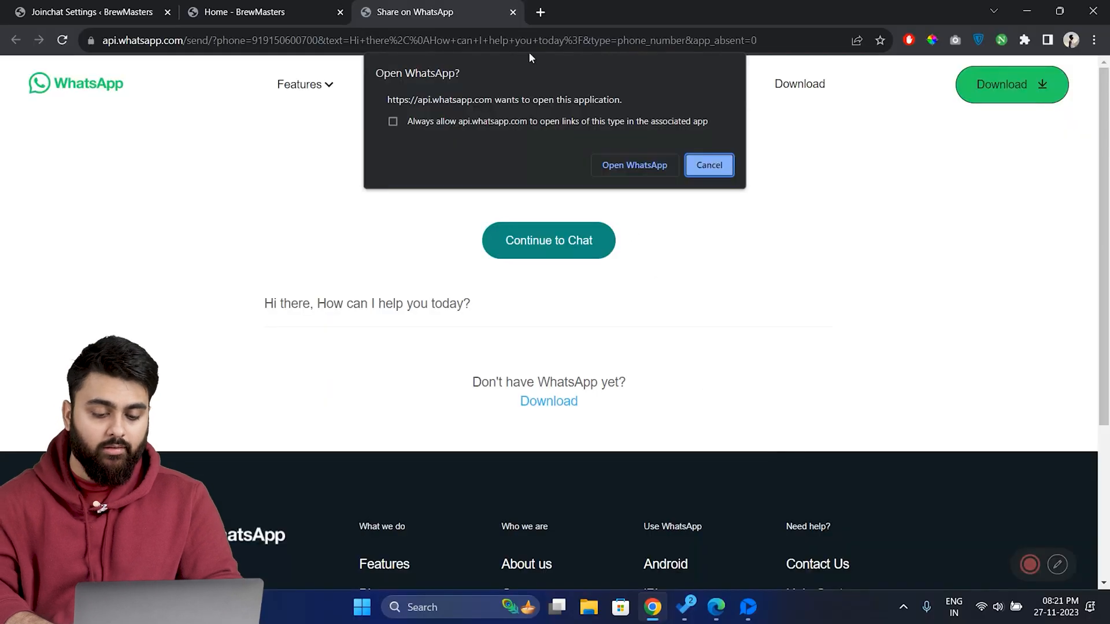
click(92, 11)
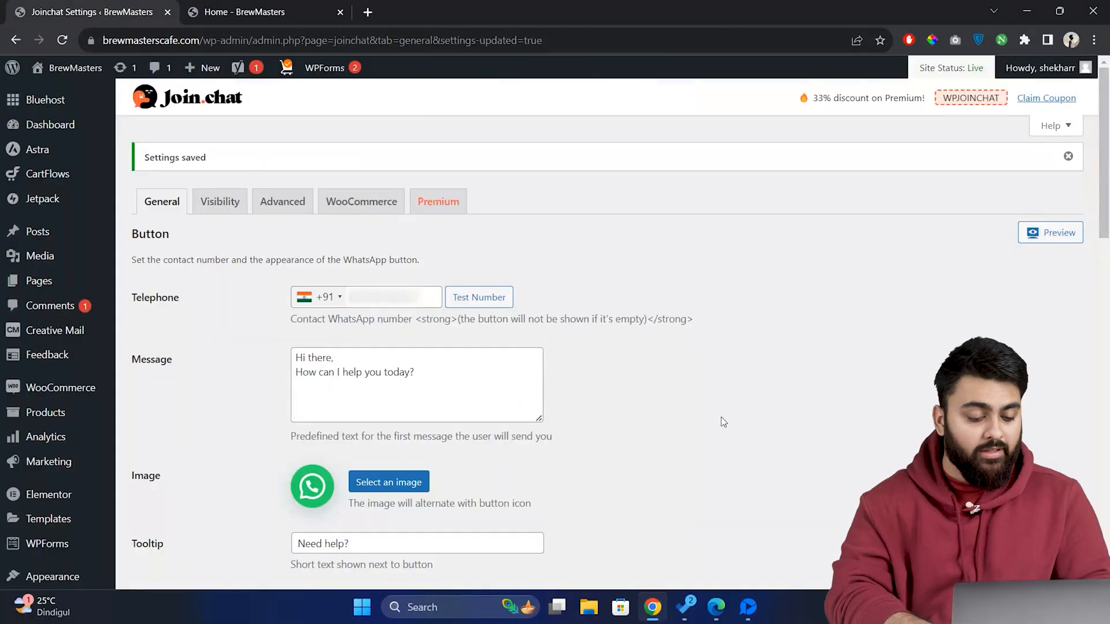
Set the chat window button text to 'Start conversation' and preview the window on the live site
scroll(down, 3)
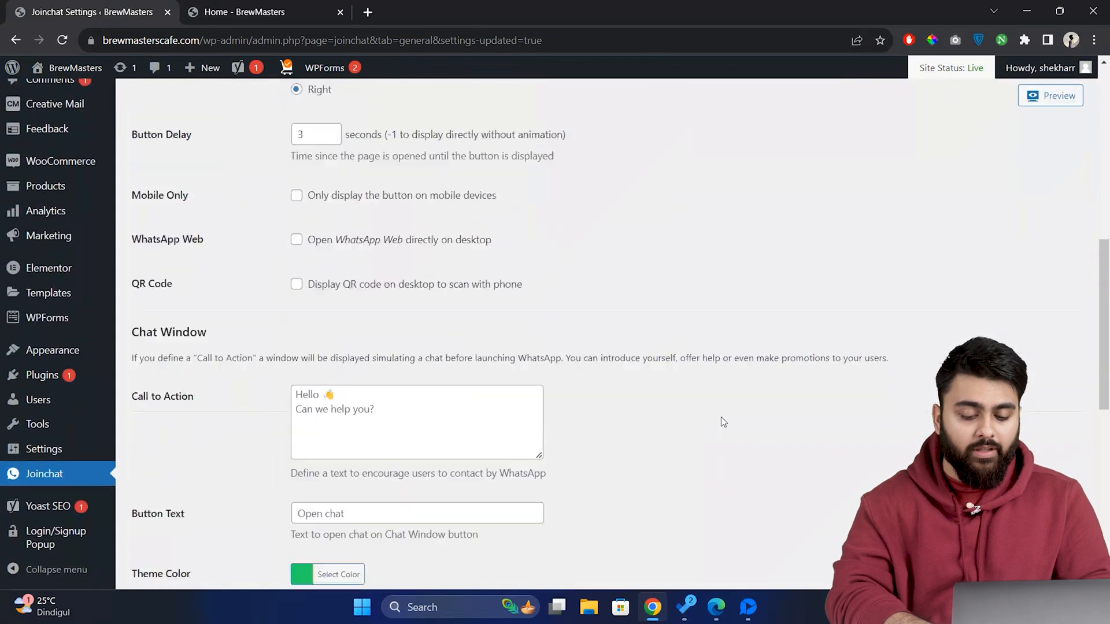
scroll(down, 3)
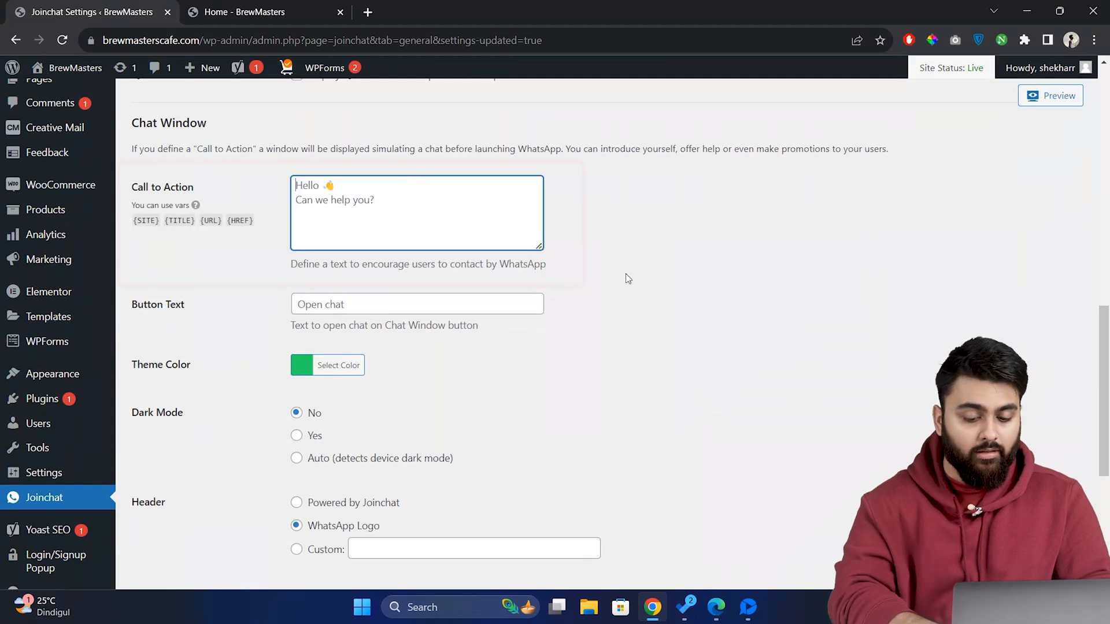
text(Start)
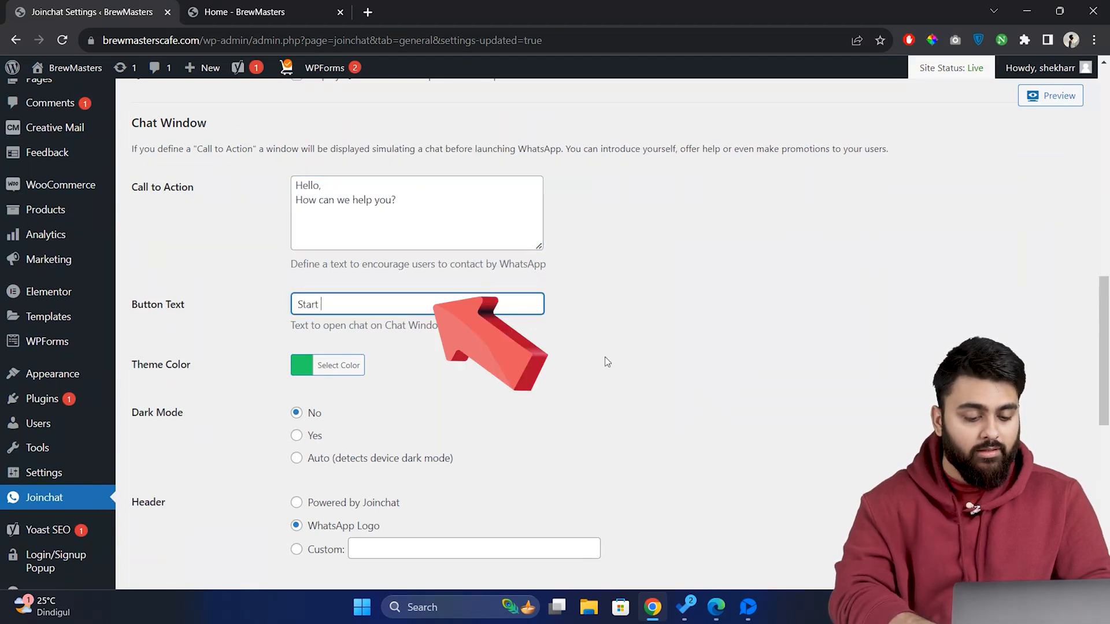
text(conversation)
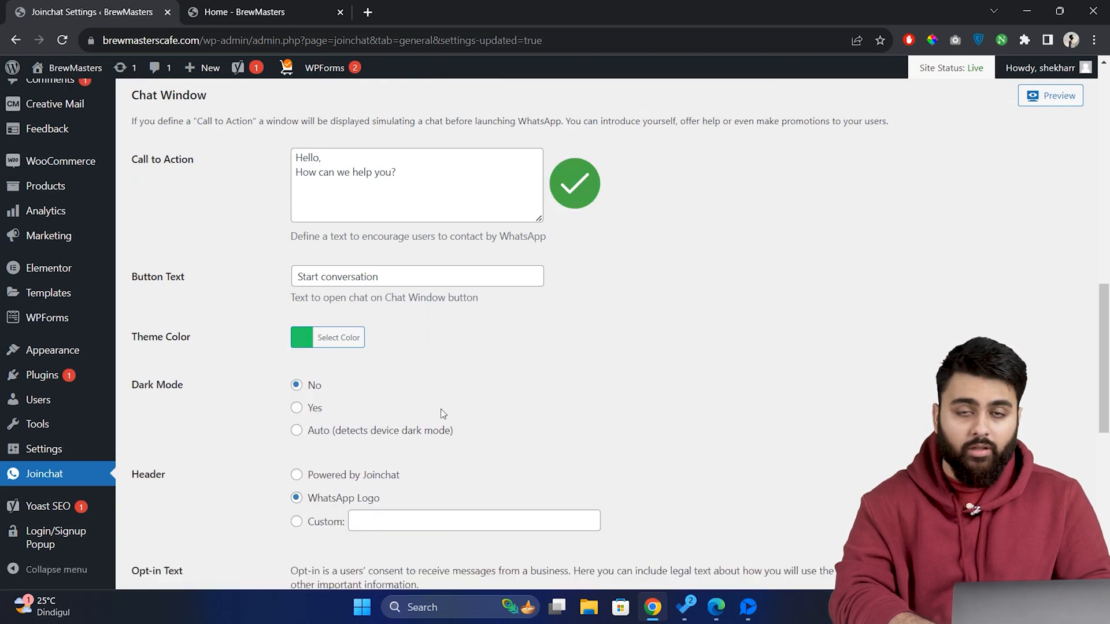
scroll(down, 3)
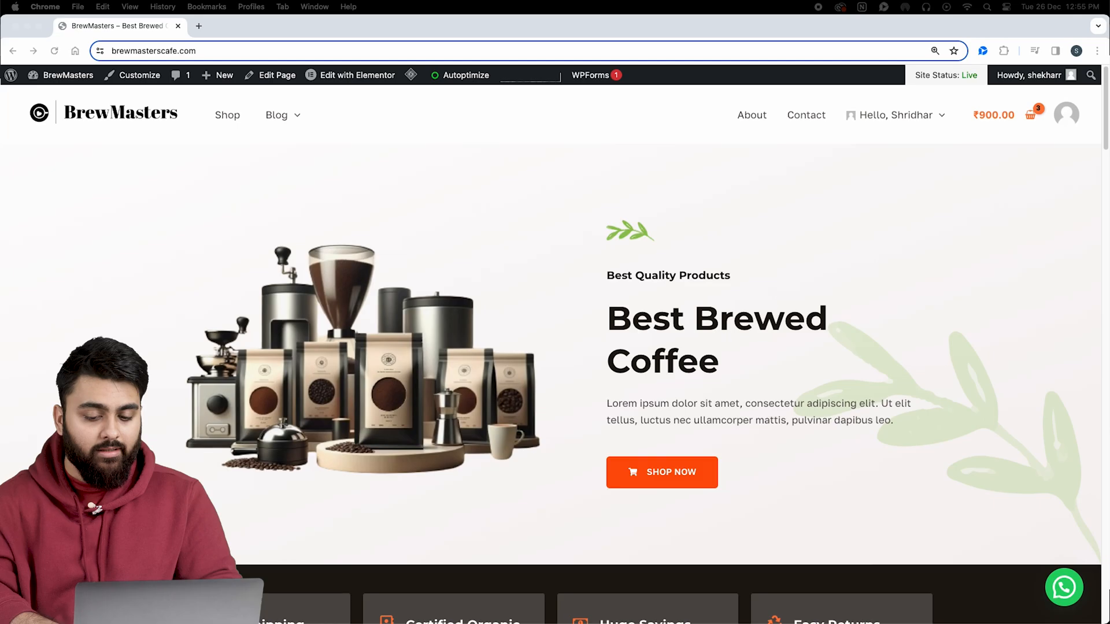
click(1064, 587)
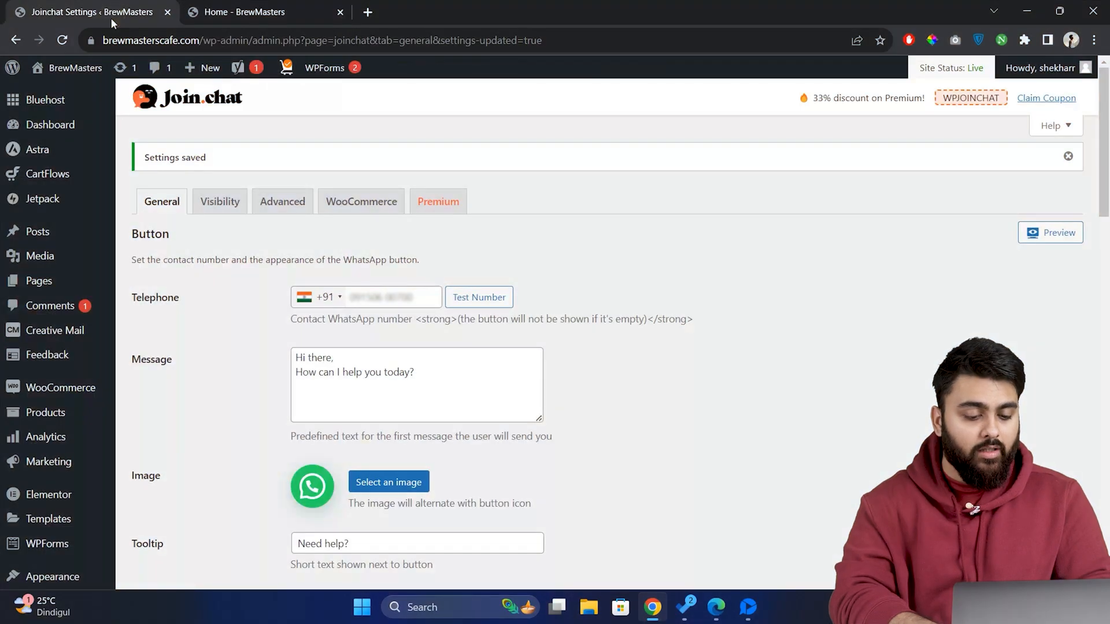
mouse_move(220, 201)
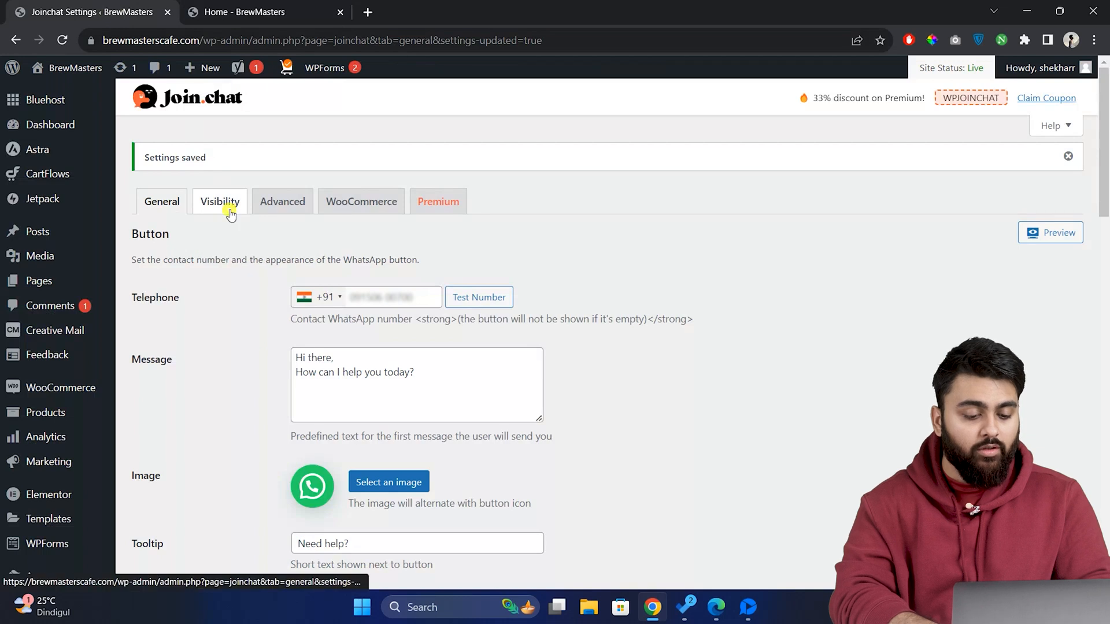
Review the Visibility rules showing where the WhatsApp button appears across page types
click(220, 201)
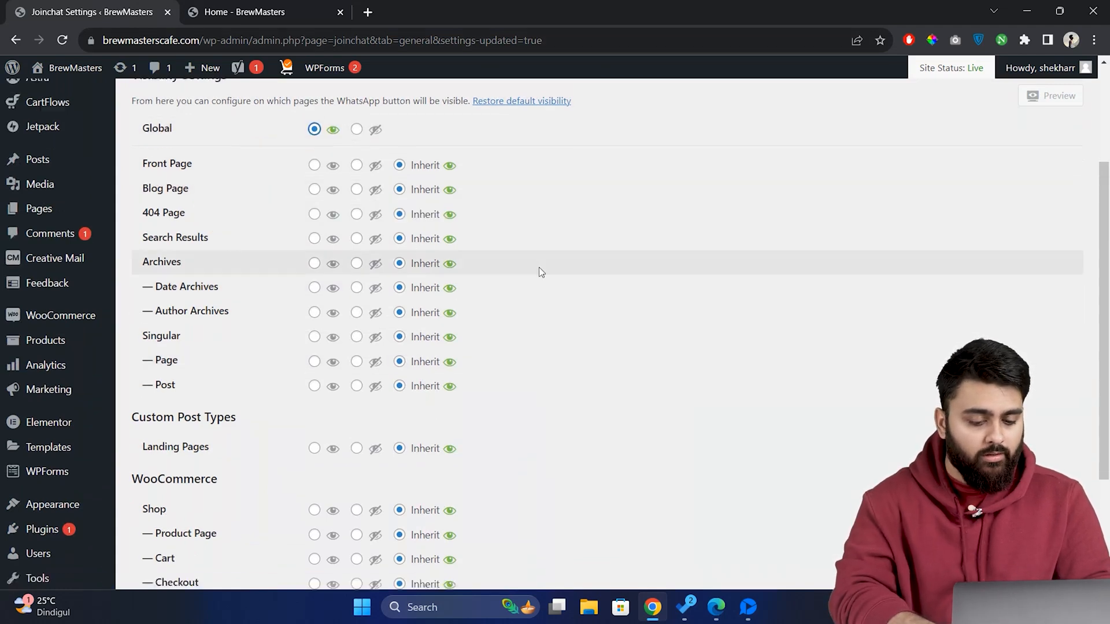
scroll(down, 3)
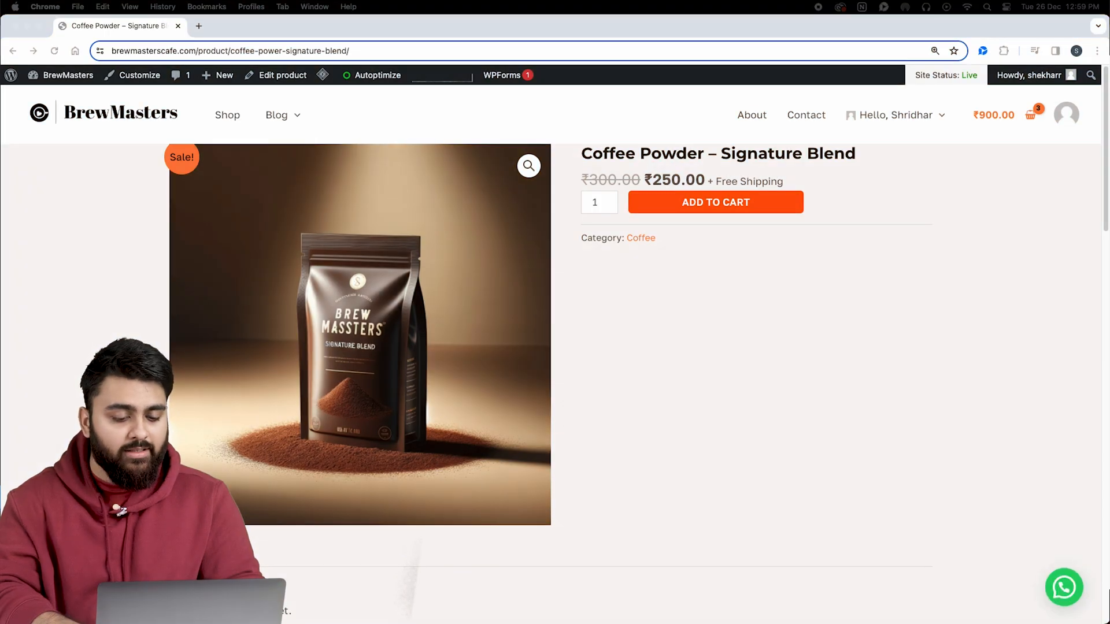
View the Coffee Powder – Signature Blend product page on the live site
click(1064, 588)
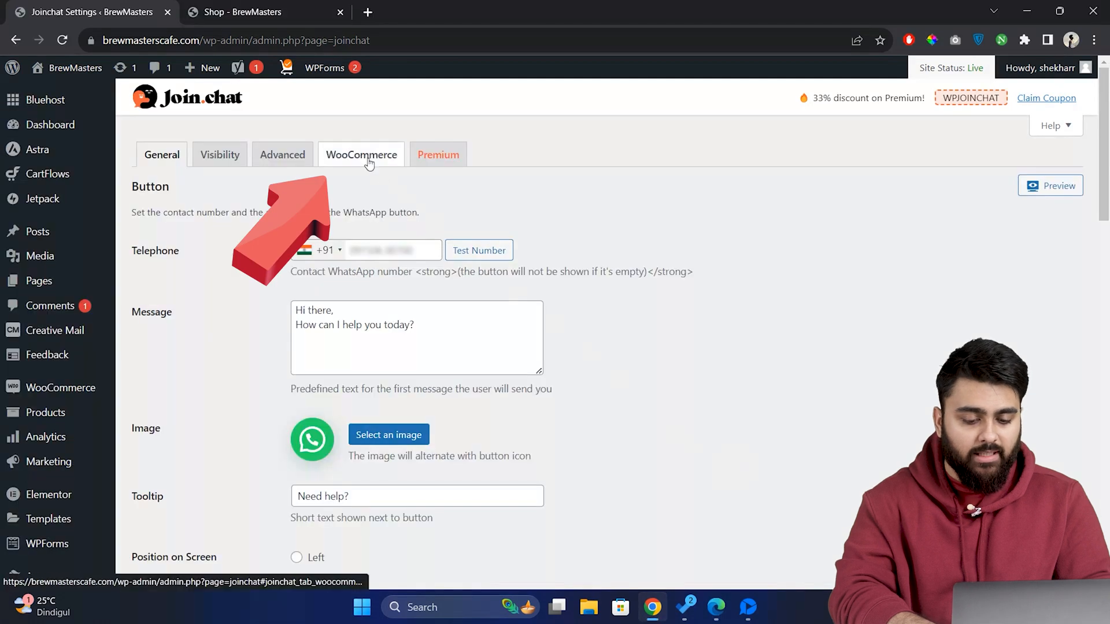
Set the product call to action to 'This {PRODUCT} can be yours for only {PRICE}' with 'Ask us if you have any questions'
click(361, 153)
text(This)
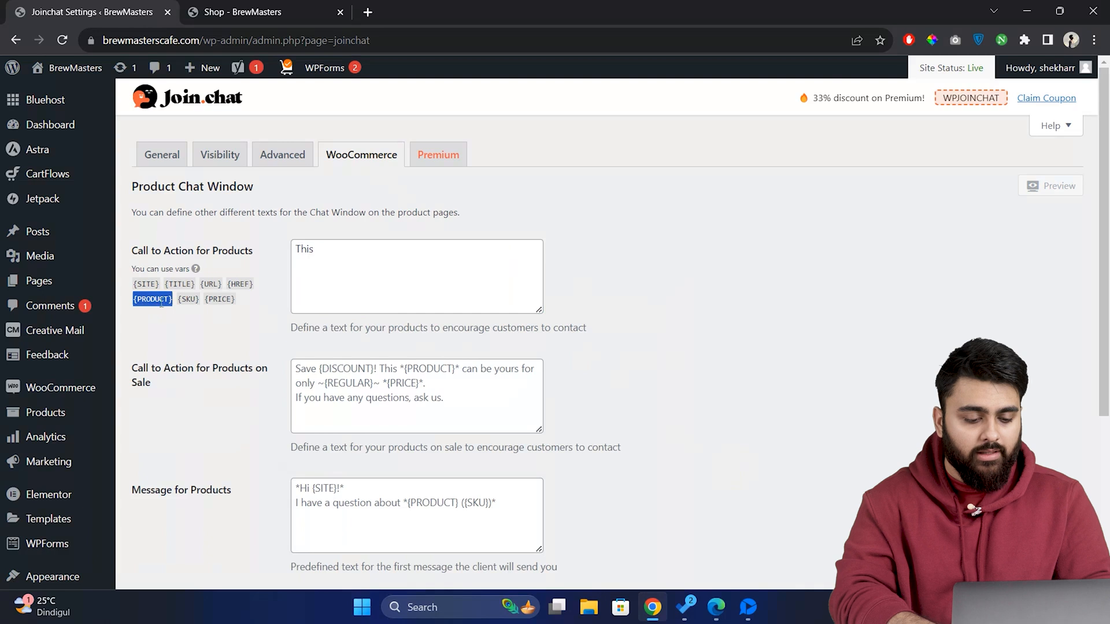
text({PRODUCT} can)
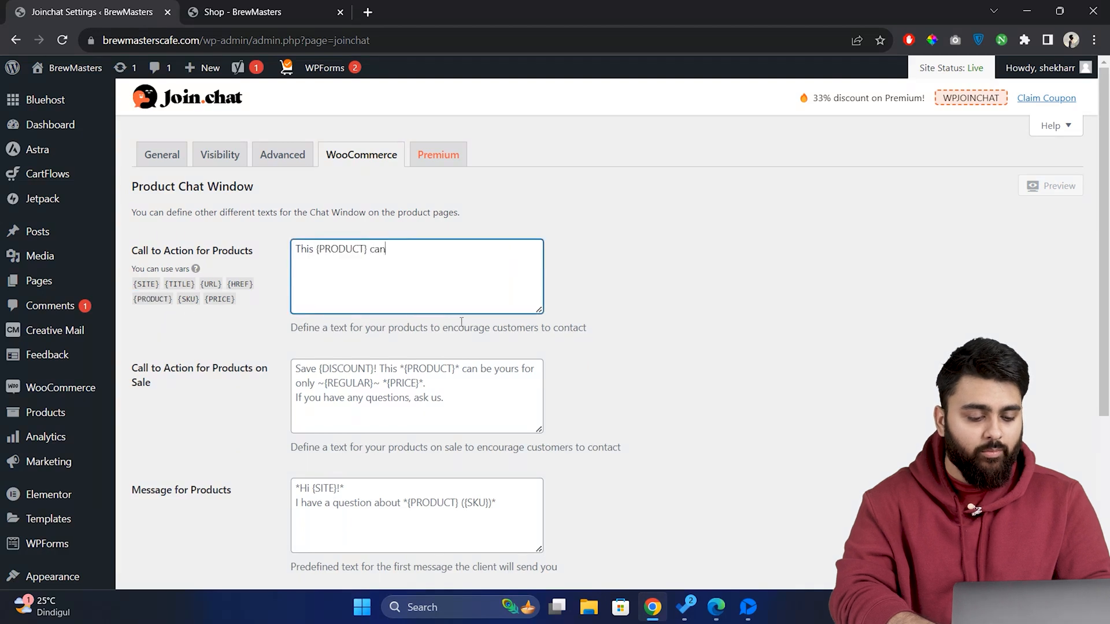
text(be yours for only {PRICE}.)
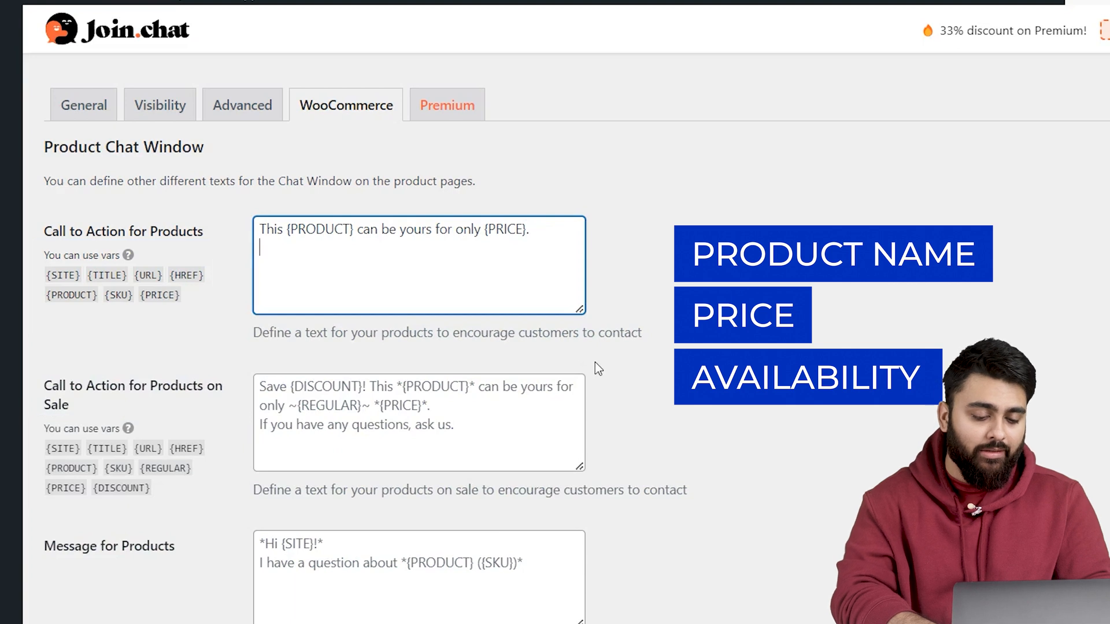
text(Ask us if you have any questions.)
click(418, 422)
text(This {PRODUCT} can be yours for only)
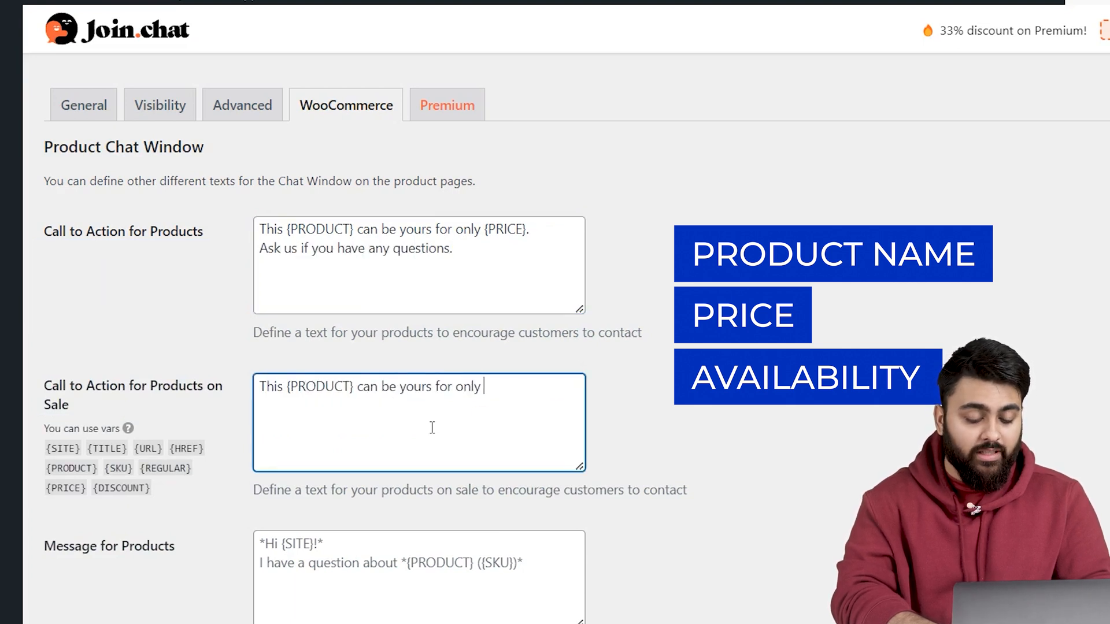
Set the sale-product call to action using '~{REGULAR}~ {PRICE}. Save {DISCOUNT}'
text(~{REGULAR}~)
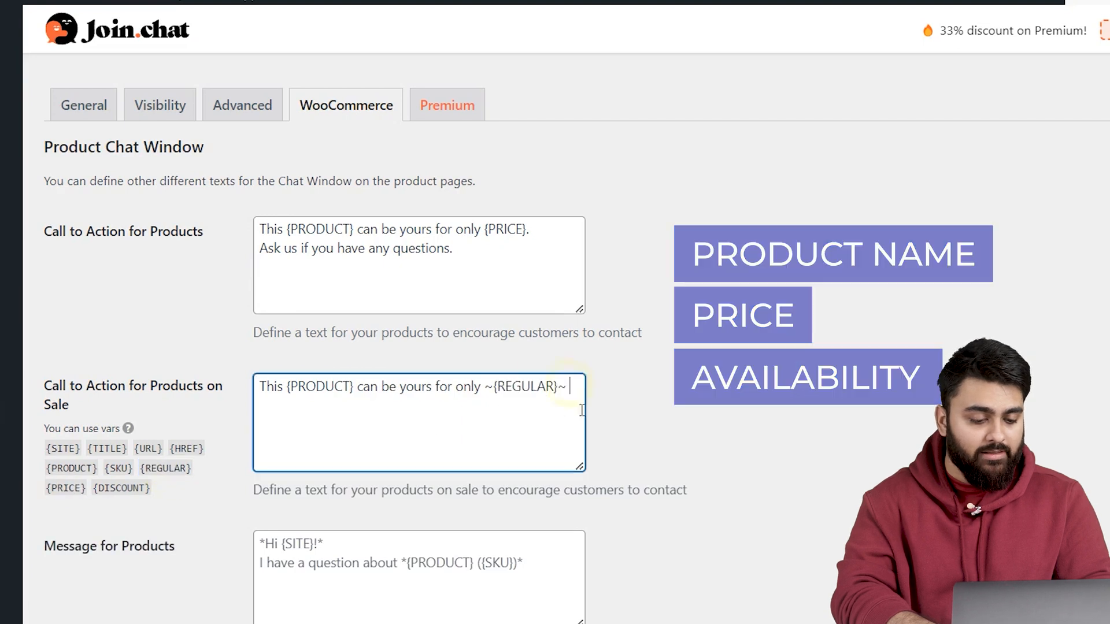
text({PRICE}. Save {DISCOUNT})
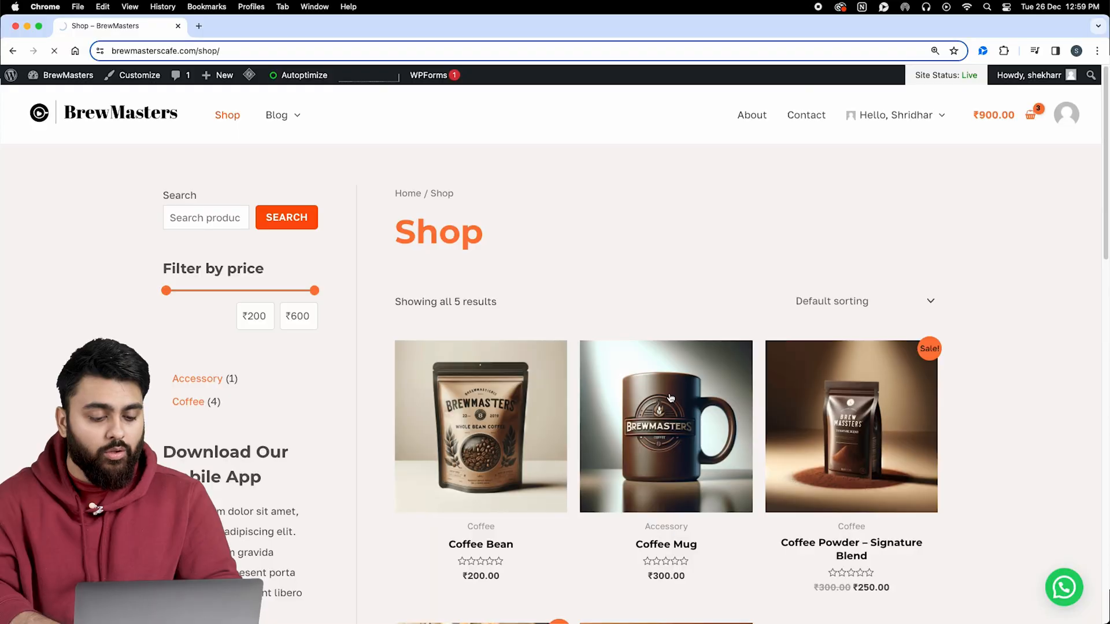
Check the Coffee Mug and Coffee Powder product chat prompts, showing struck regular price, sale price and discount
click(666, 427)
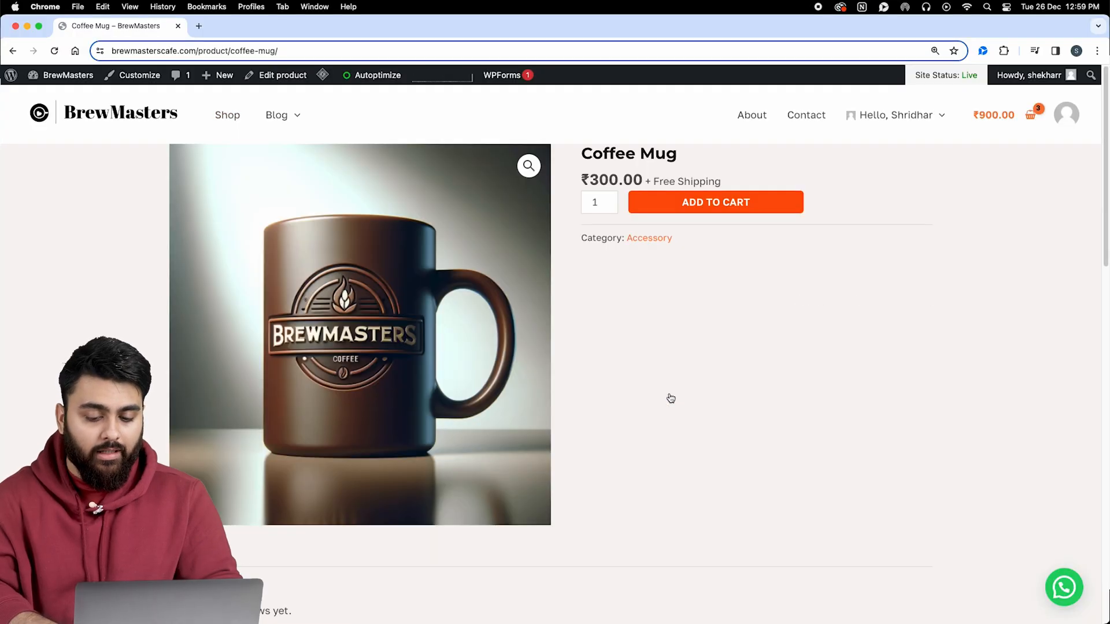
click(1064, 587)
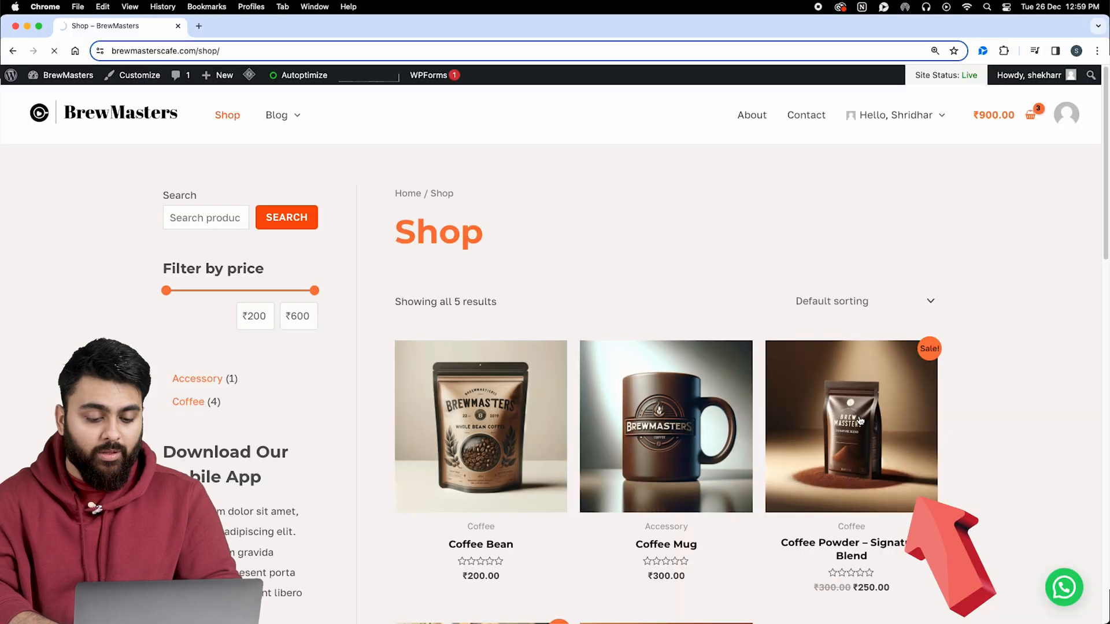
click(1064, 587)
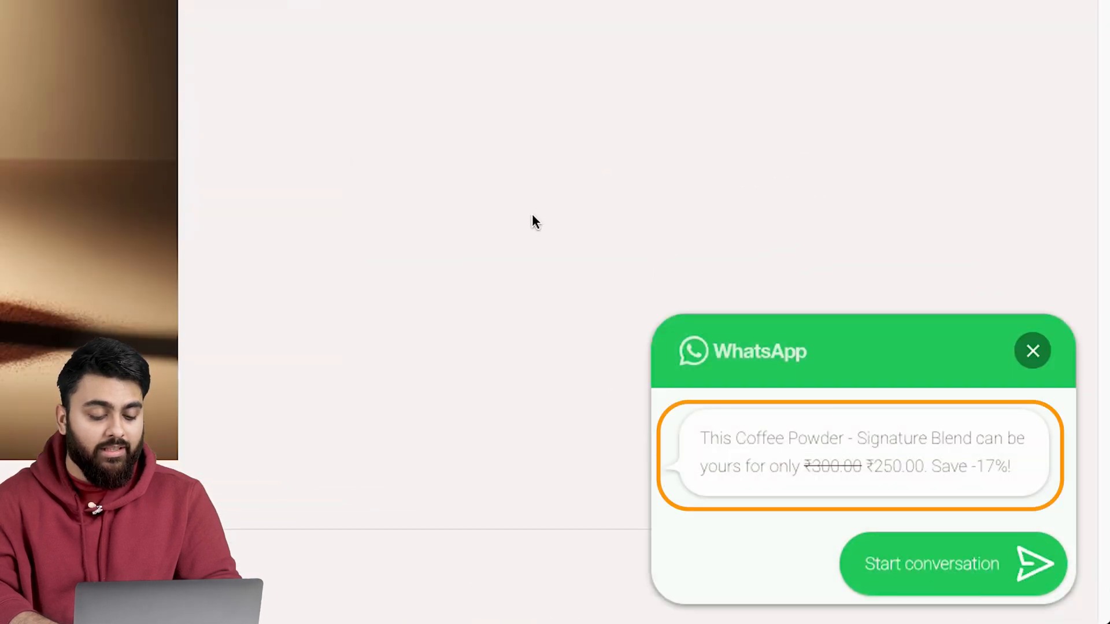